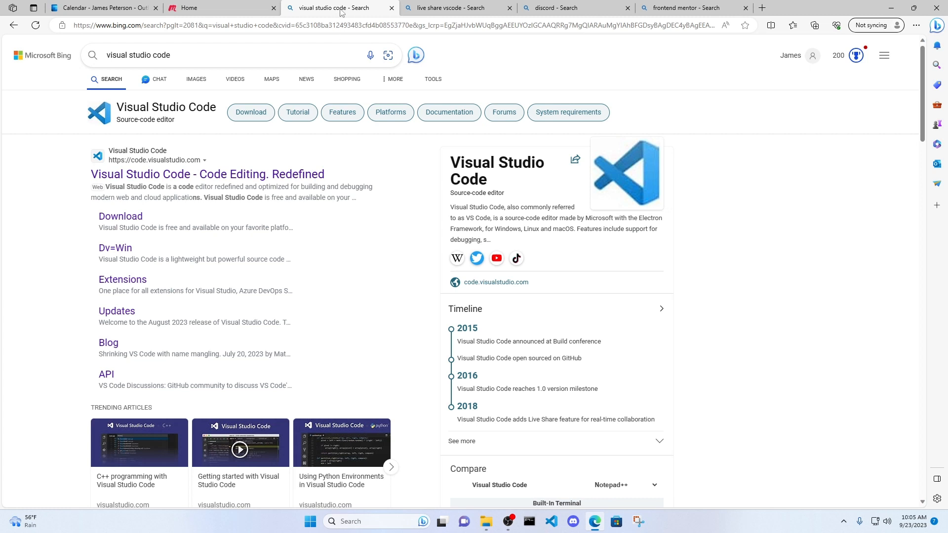
Step: Browse the Discord, Live Share and Visual Studio Code search result tabs
left_click(559, 8)
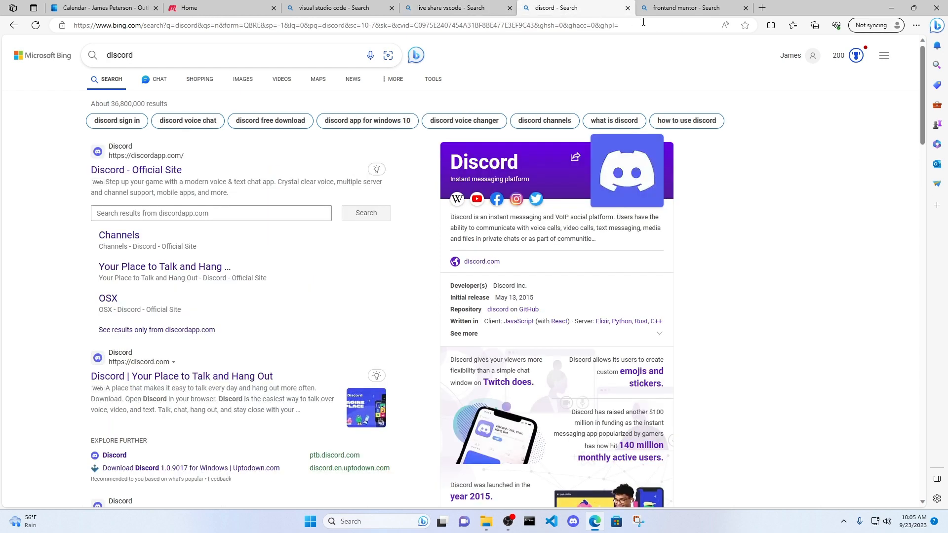
left_click(338, 8)
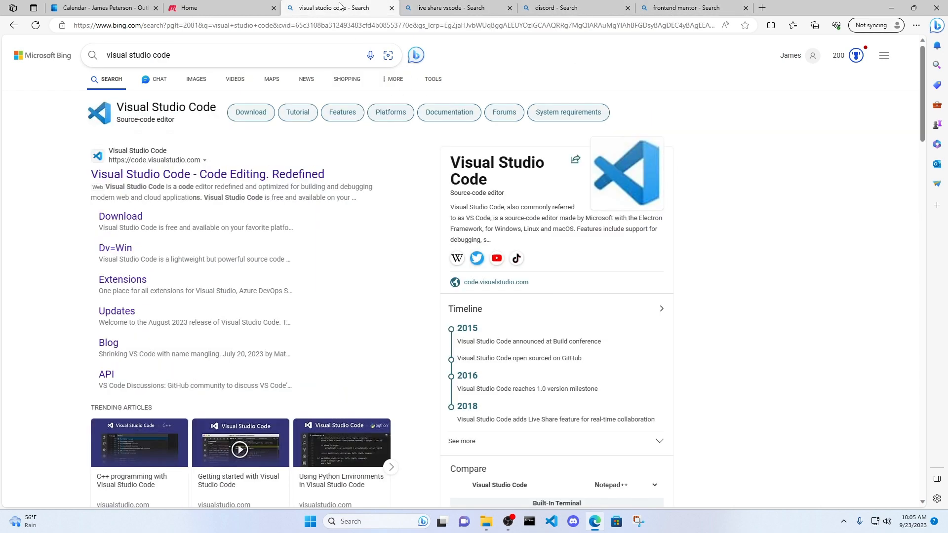
left_click(457, 7)
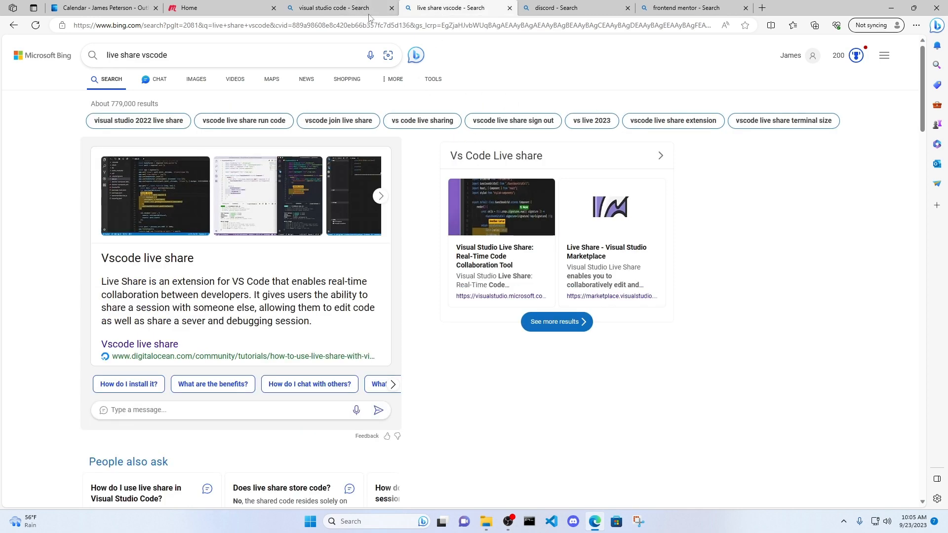
left_click(339, 7)
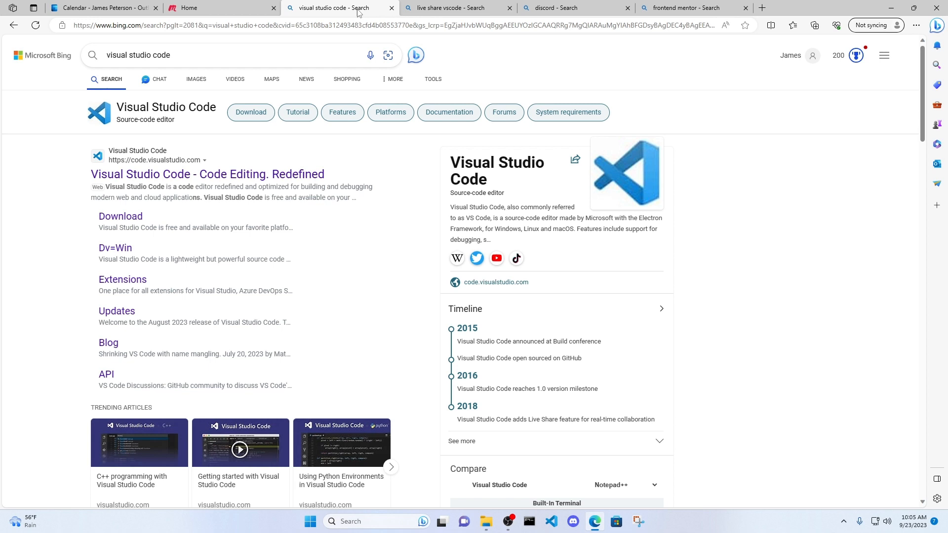
mouse_move(405, 182)
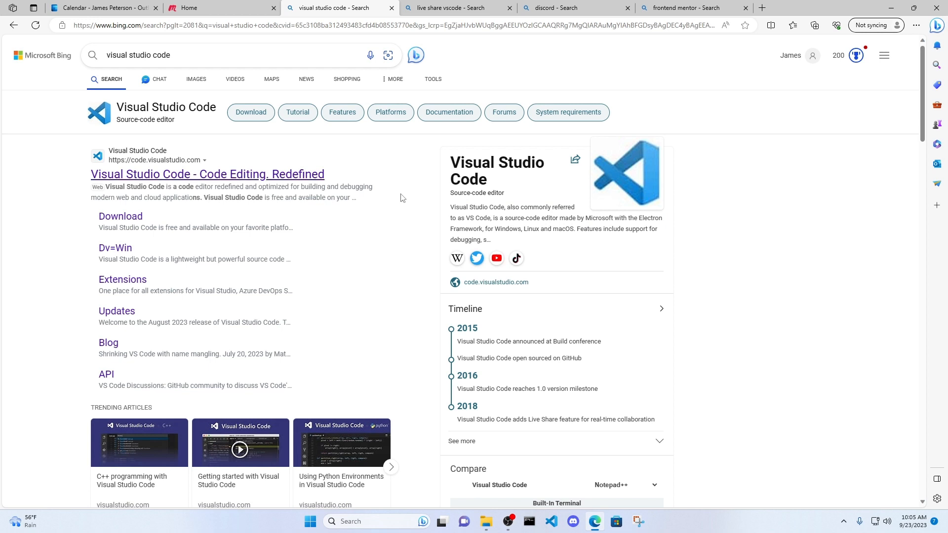
Step: Open the official Visual Studio Code website from the search results
left_click(147, 55)
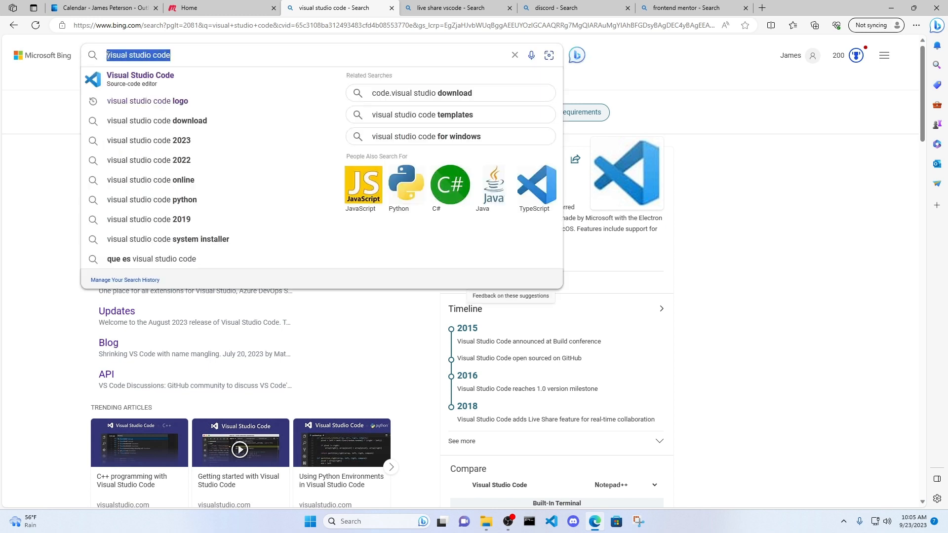
left_click(69, 144)
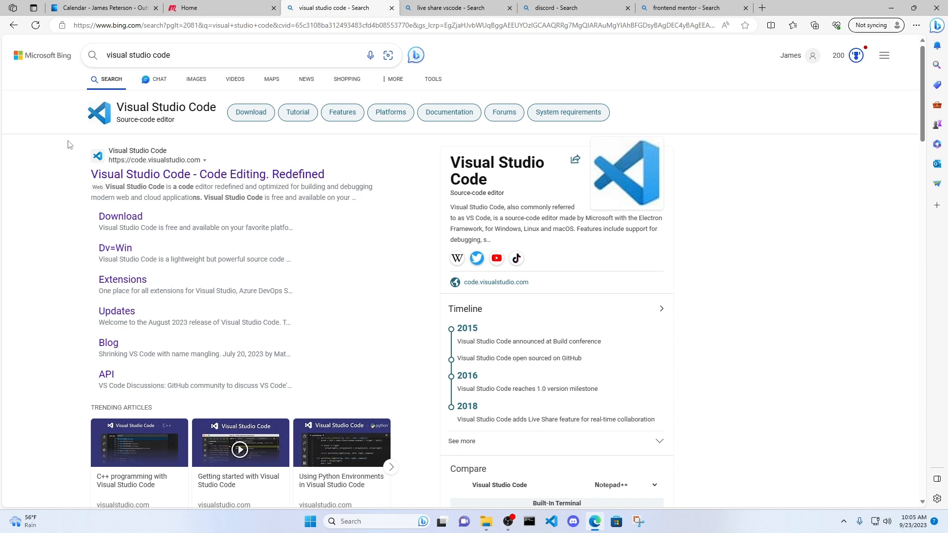
mouse_move(73, 138)
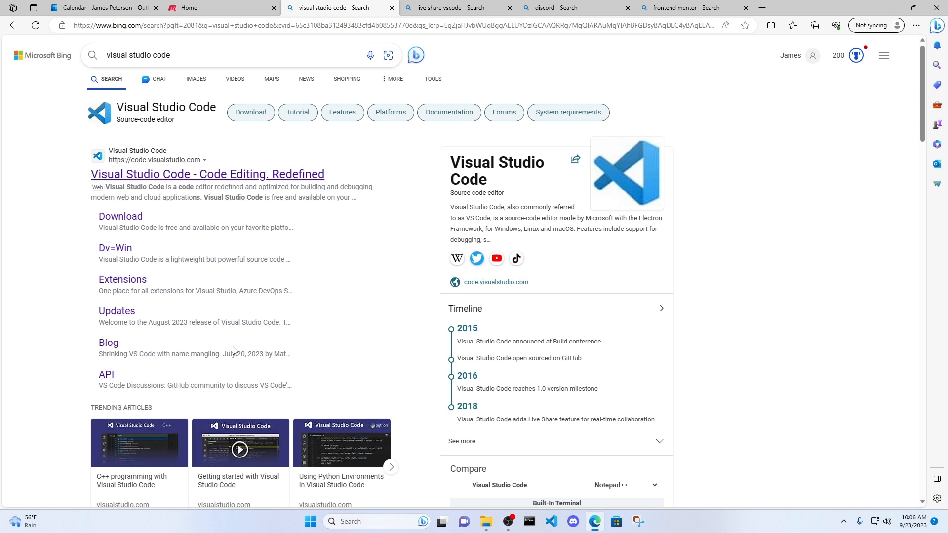
mouse_move(144, 166)
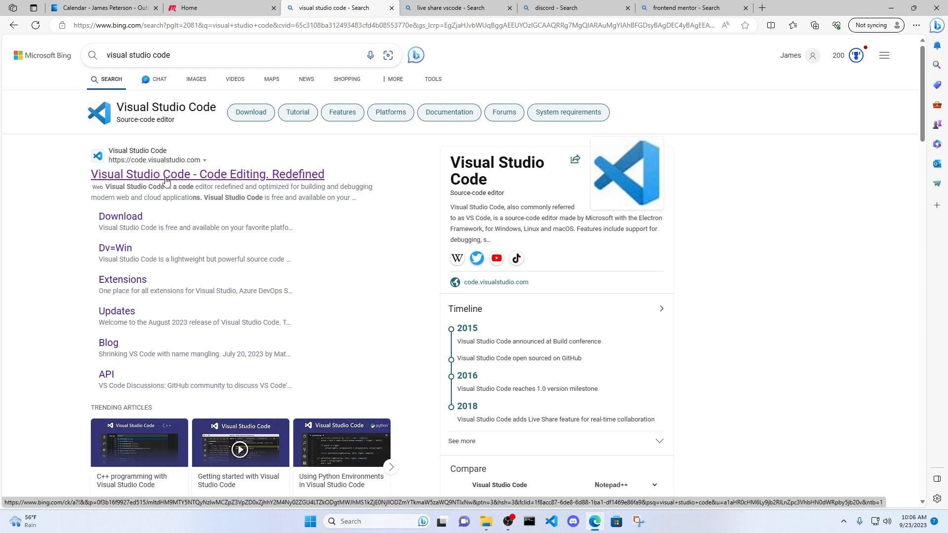
left_click(207, 174)
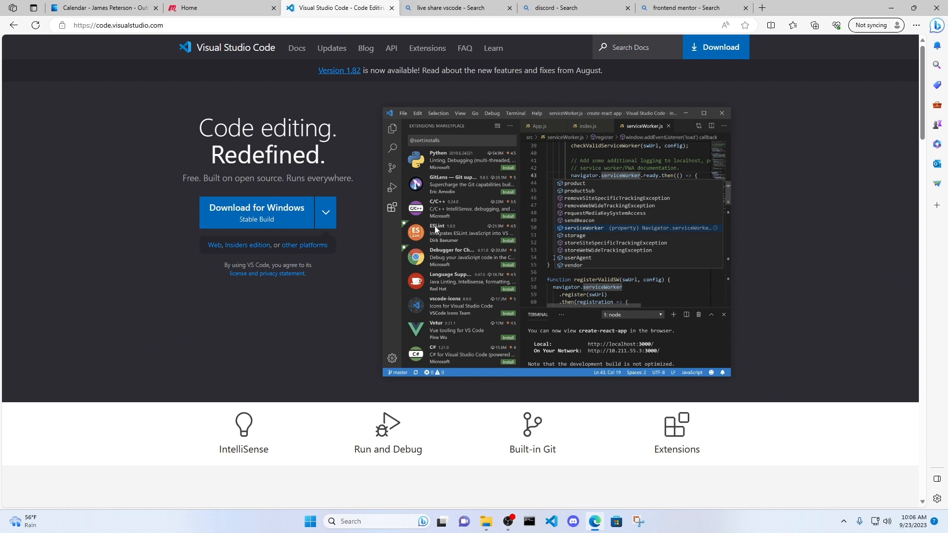
mouse_move(354, 83)
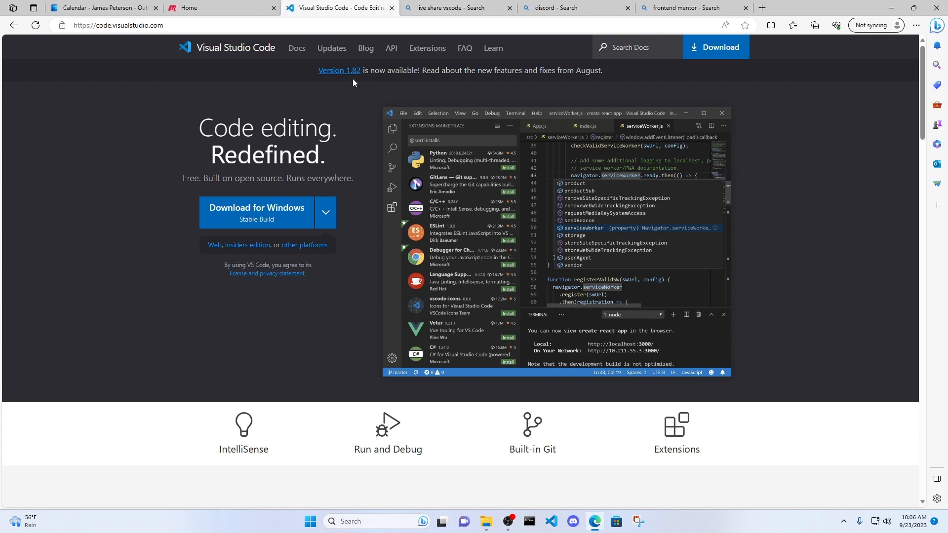
mouse_move(349, 149)
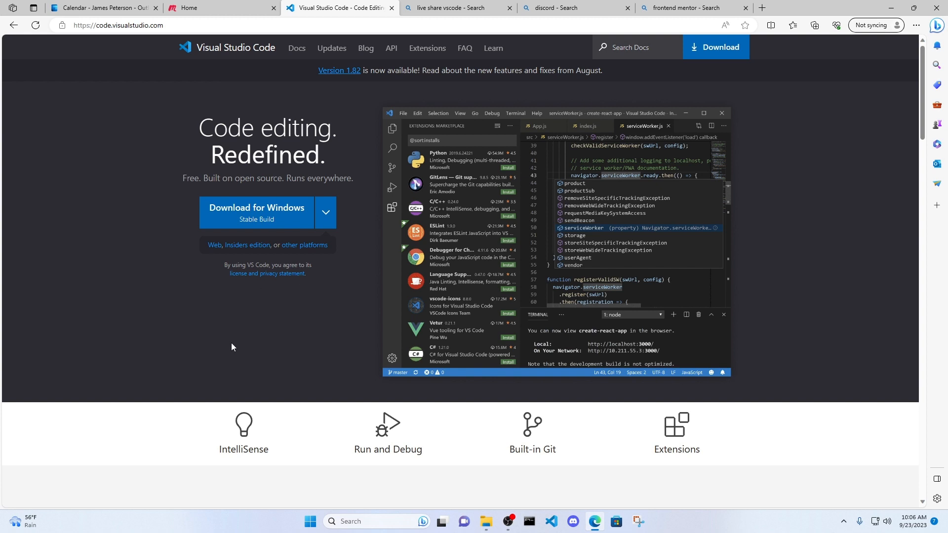
mouse_move(213, 307)
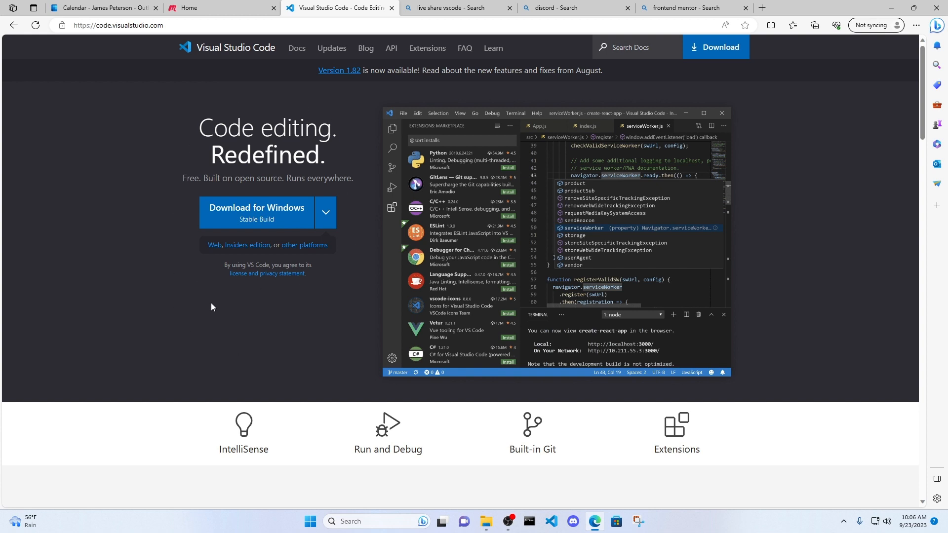
left_click(325, 212)
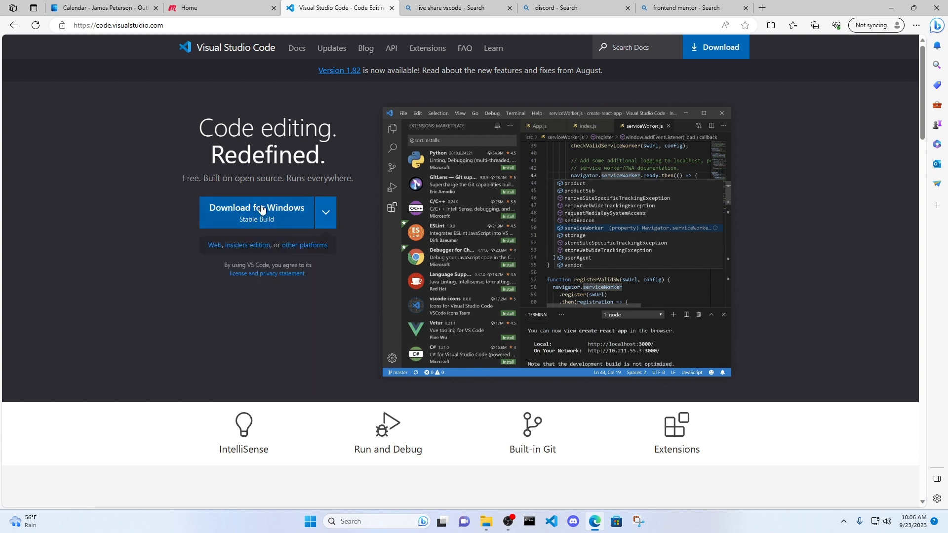
Step: Download VS Code for Windows and check the installer in Edge's Downloads list
left_click(257, 212)
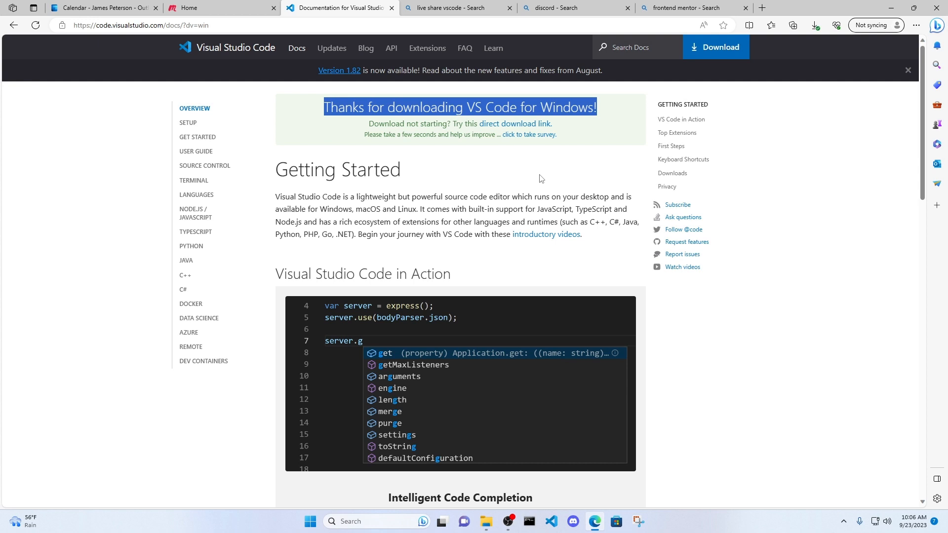
left_click(814, 25)
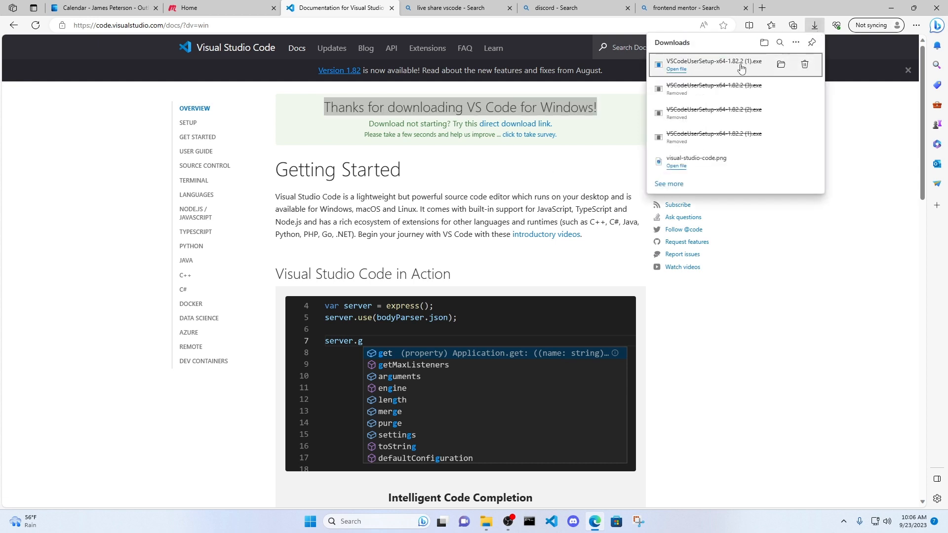
mouse_move(711, 66)
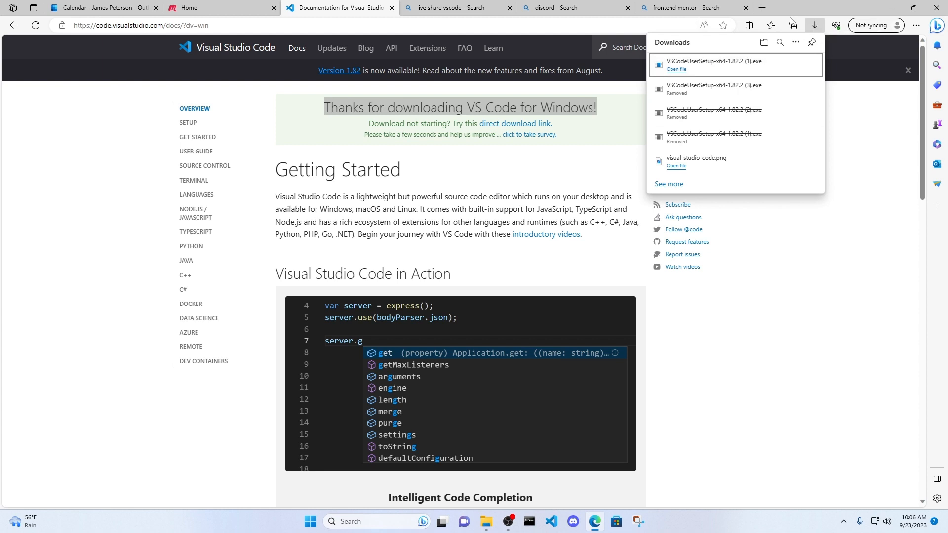
left_click(915, 25)
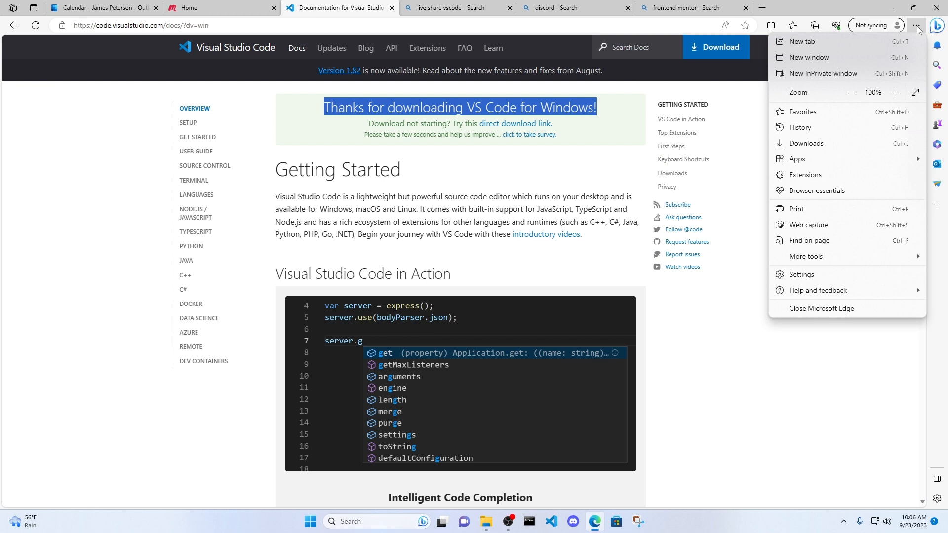
mouse_move(802, 143)
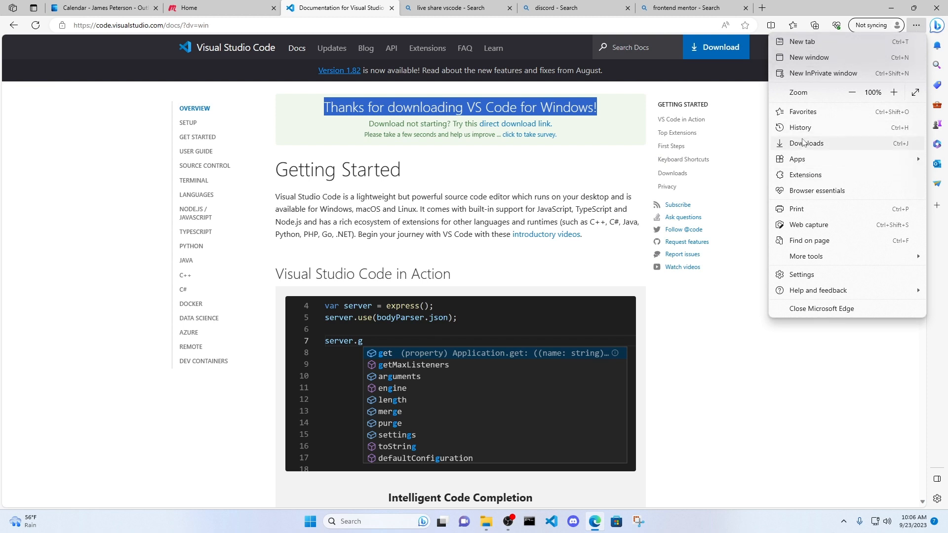
left_click(805, 143)
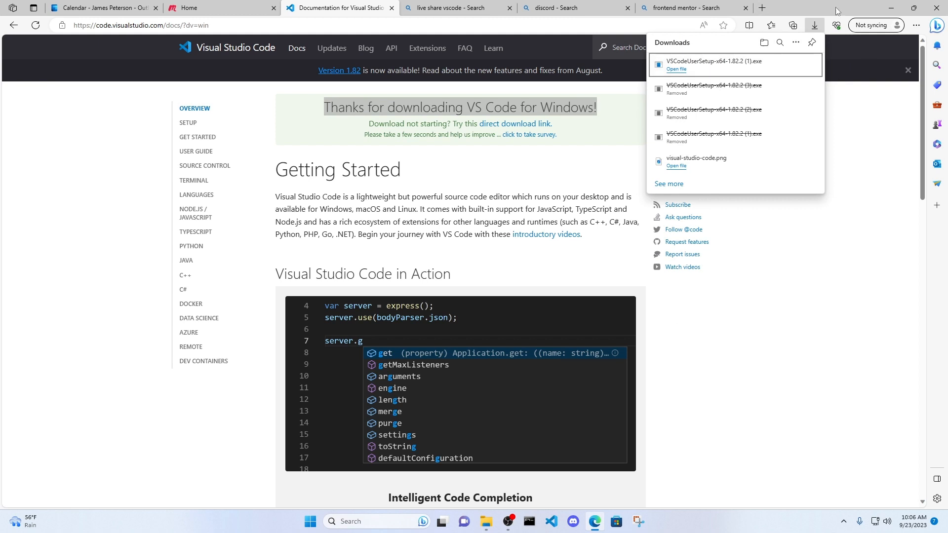
Step: Open Downloads in File Explorer and select VSCodeUserSetup-x64-1.82.2 (1)
left_click(485, 522)
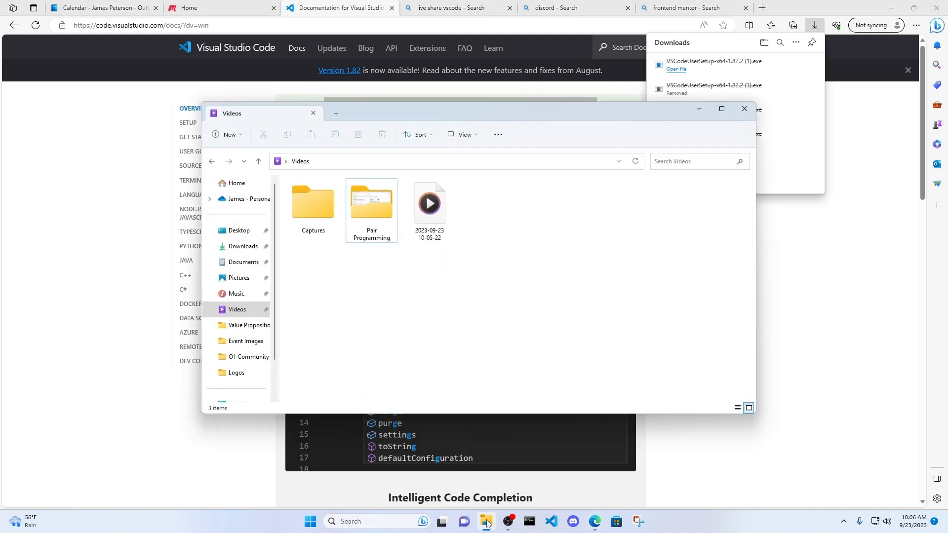
left_click(242, 247)
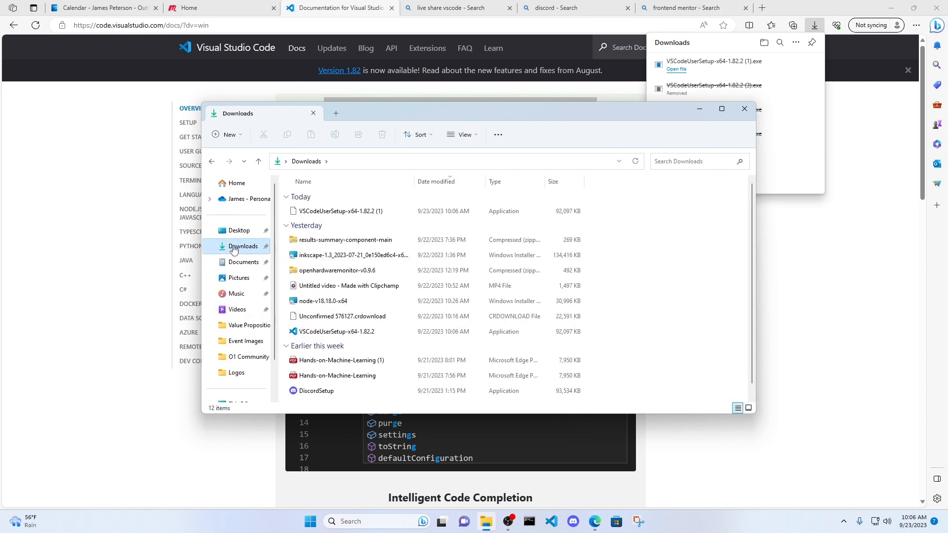
left_click(340, 210)
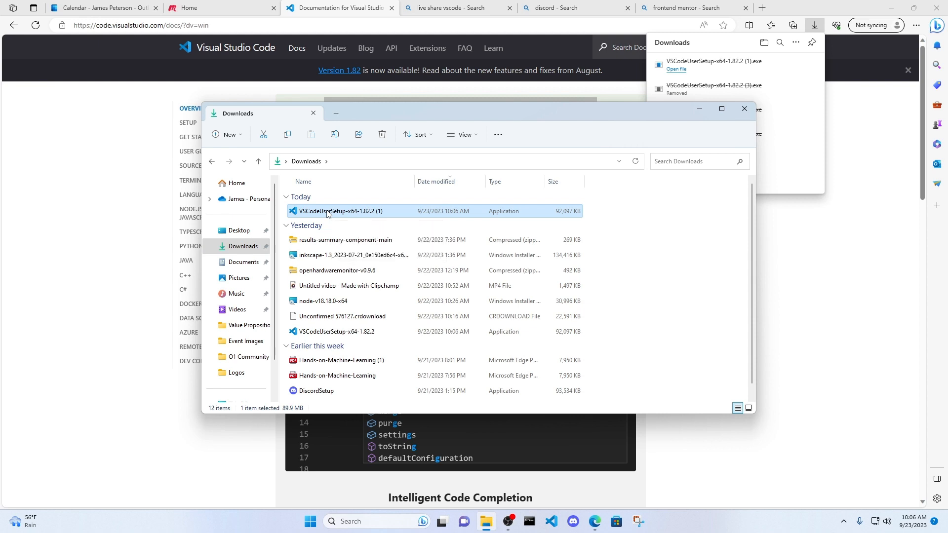
Step: Run the VS Code installer past the license and tasks pages, then cancel setup
double_click(335, 211)
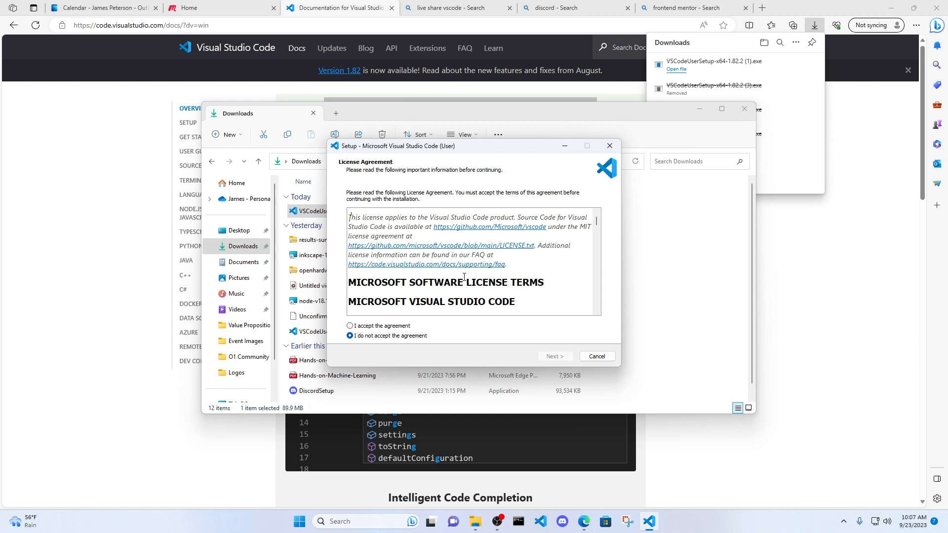
left_click(349, 326)
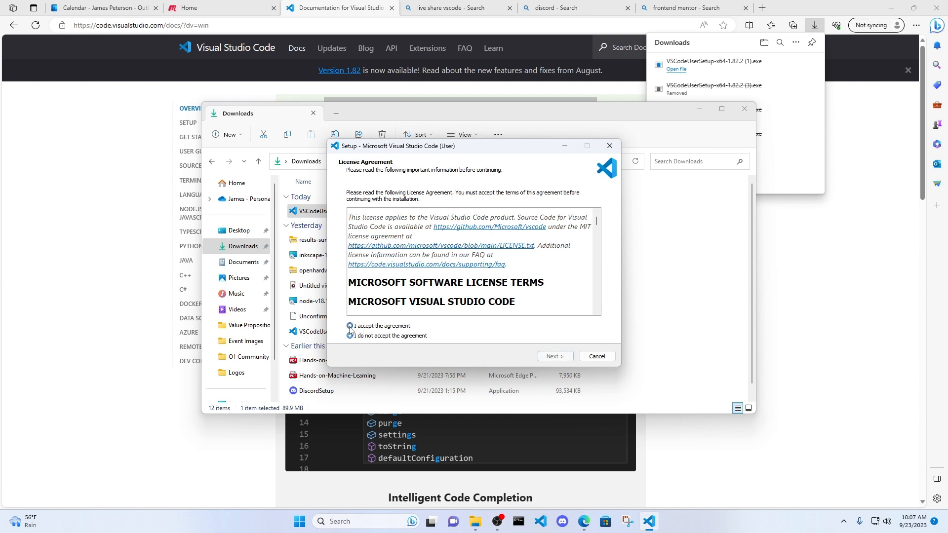
left_click(555, 356)
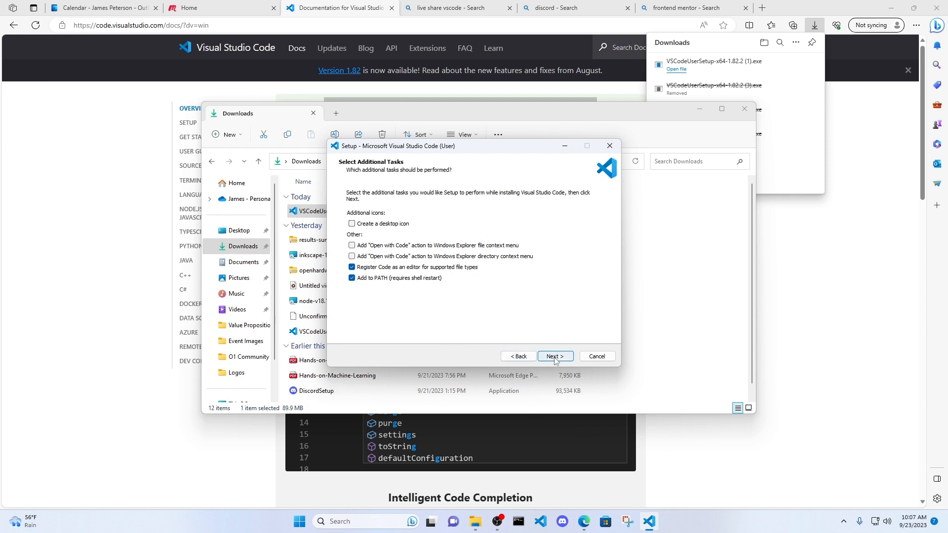
left_click(555, 356)
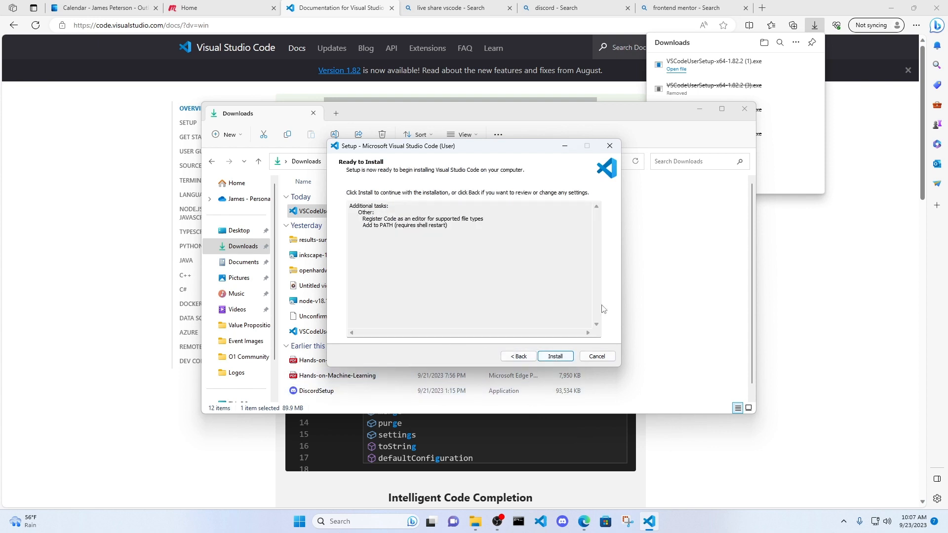
mouse_move(604, 365)
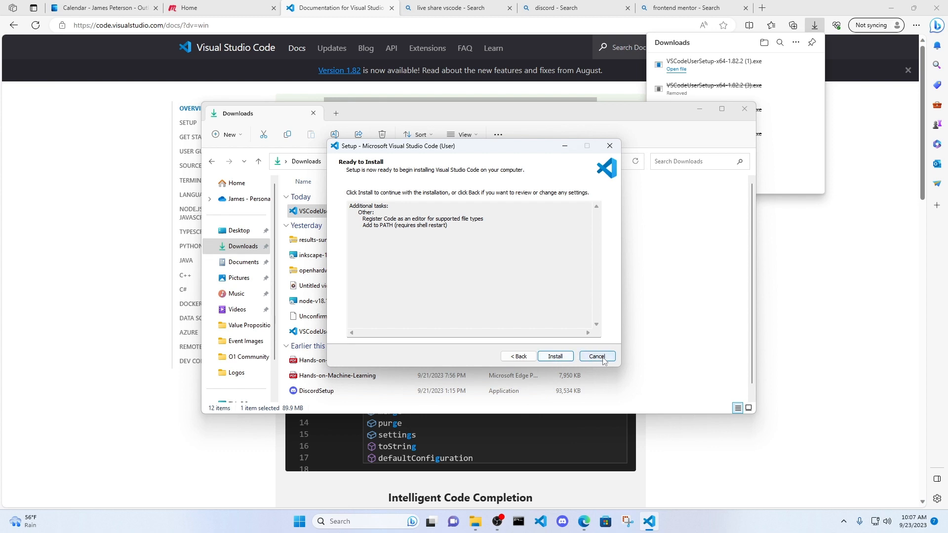
left_click(597, 356)
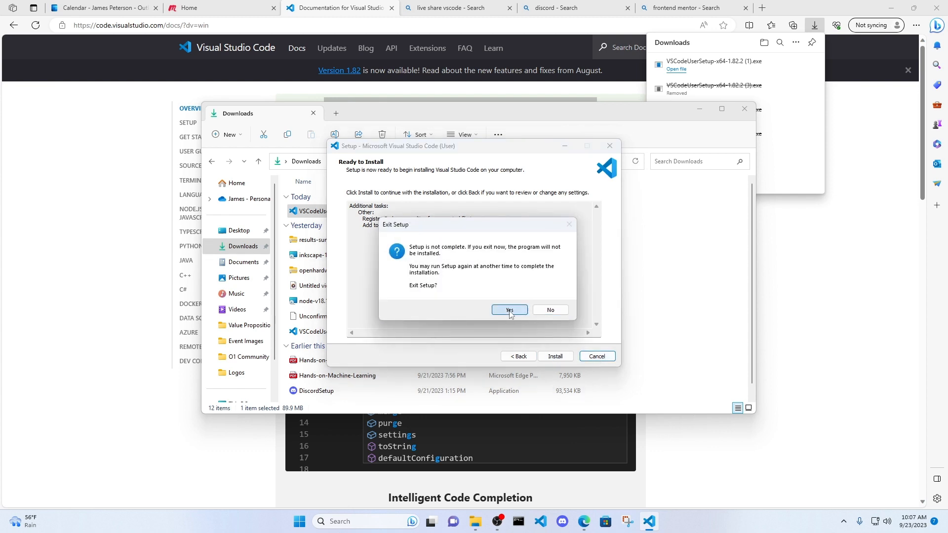
left_click(509, 309)
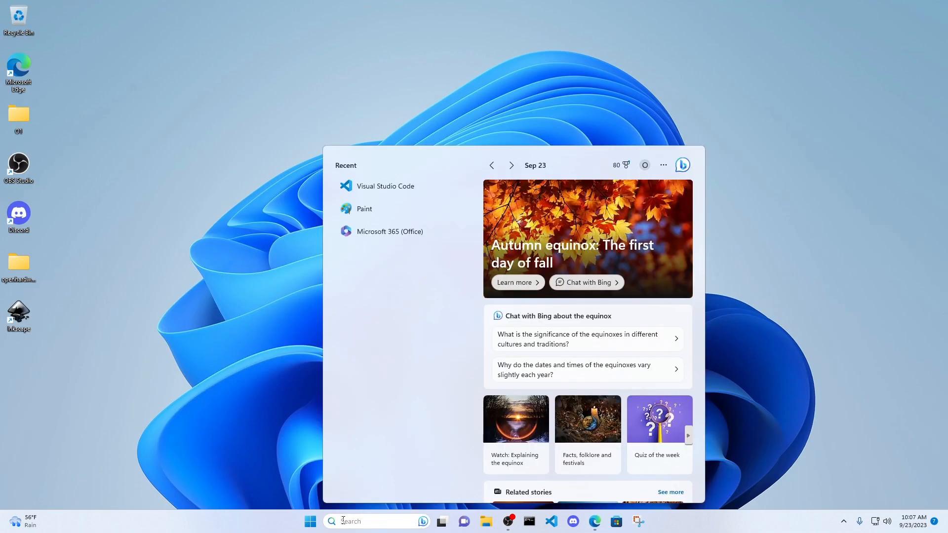
Step: Search Windows for 'visual' and launch Visual Studio Code
type("visual")
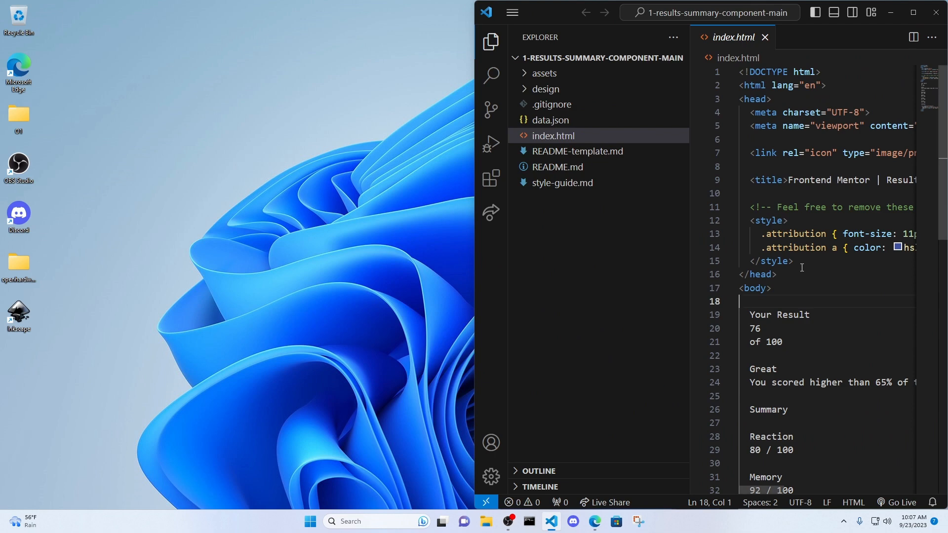
Step: Maximize the Visual Studio Code window to show index.html in full
left_click(912, 10)
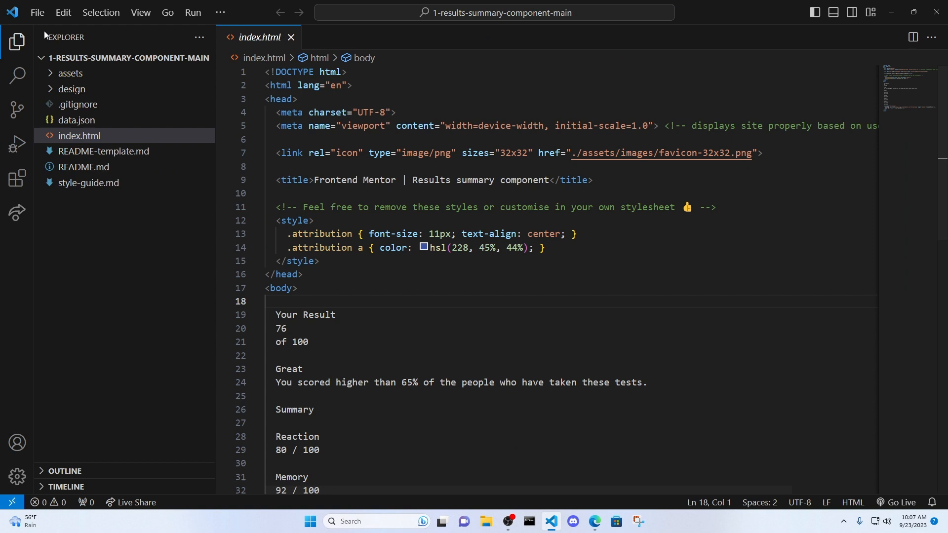
mouse_move(38, 31)
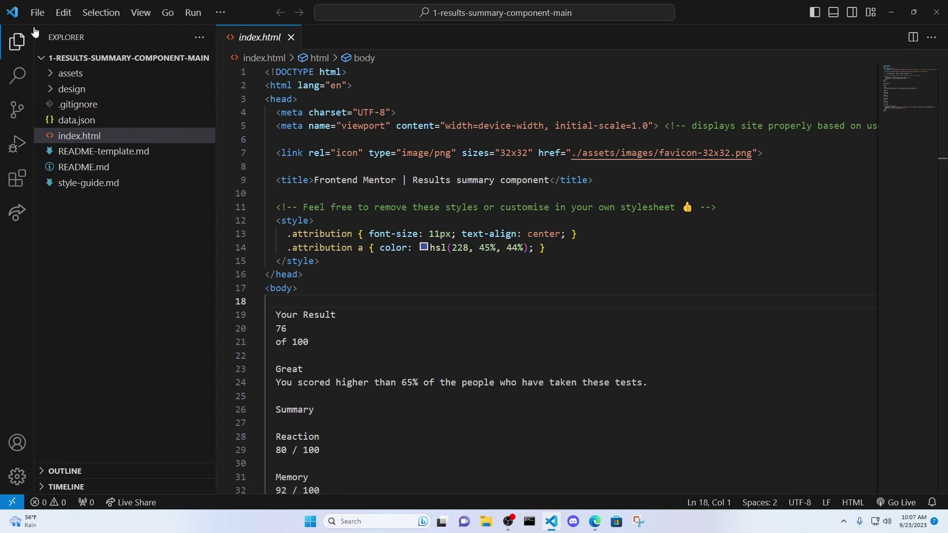
mouse_move(17, 75)
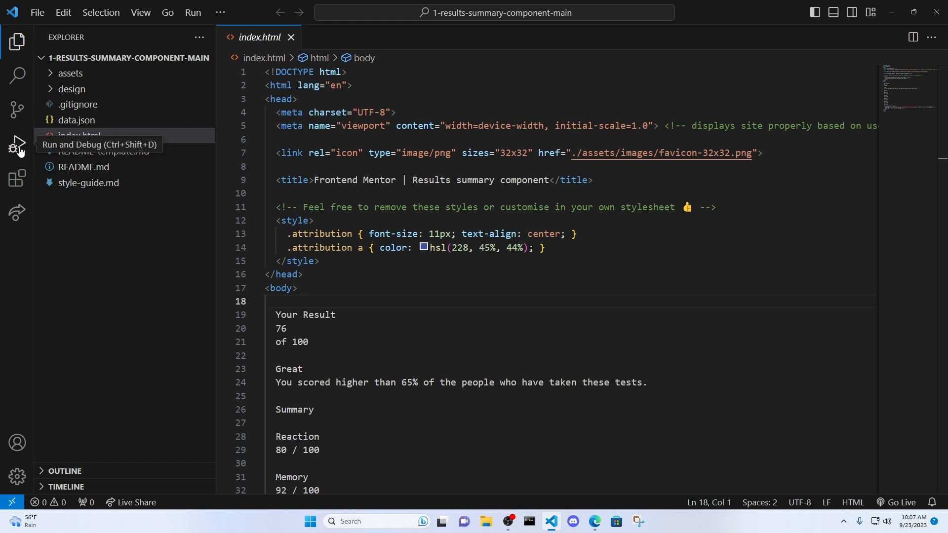
mouse_move(17, 180)
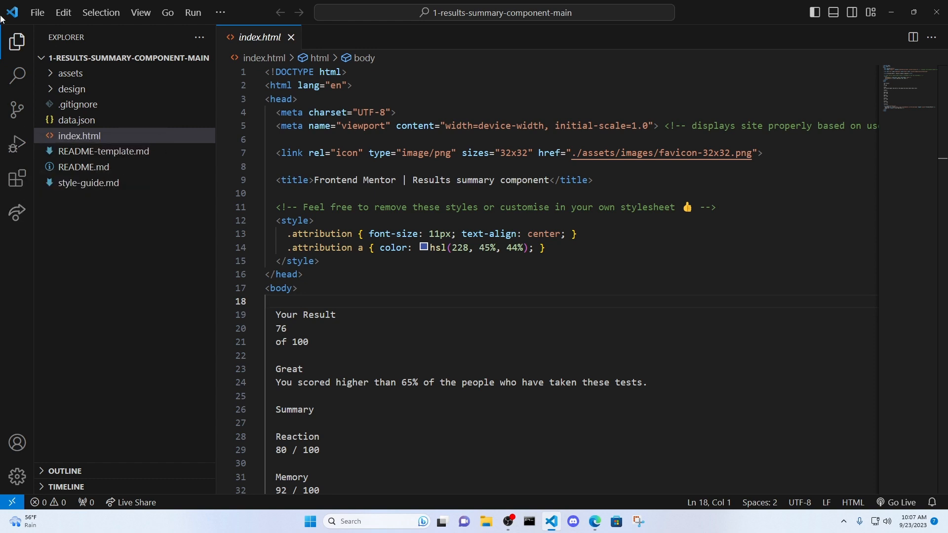
left_click(167, 12)
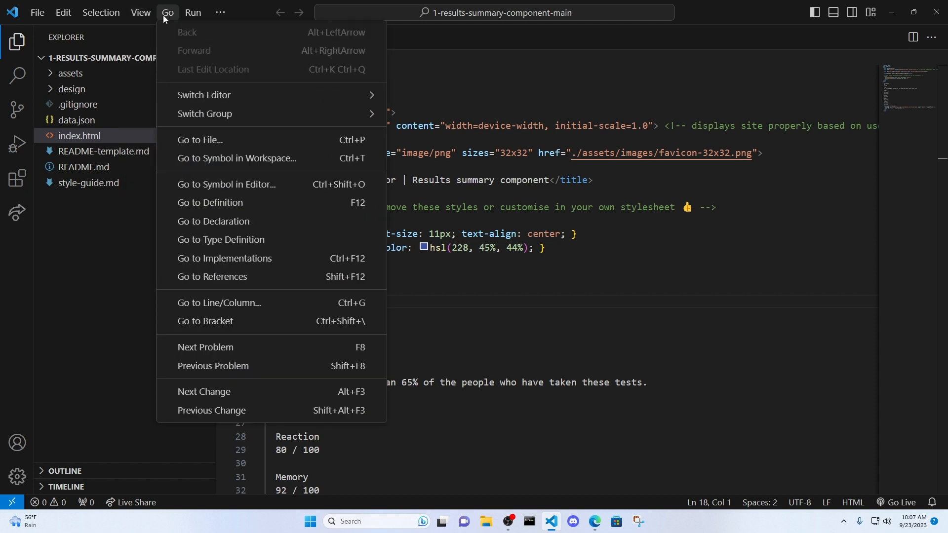
left_click(141, 12)
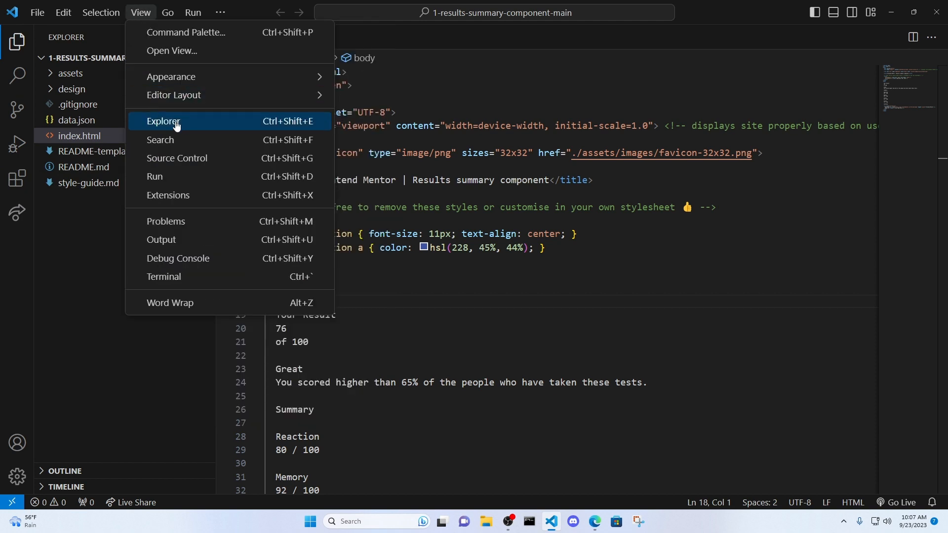
mouse_move(153, 185)
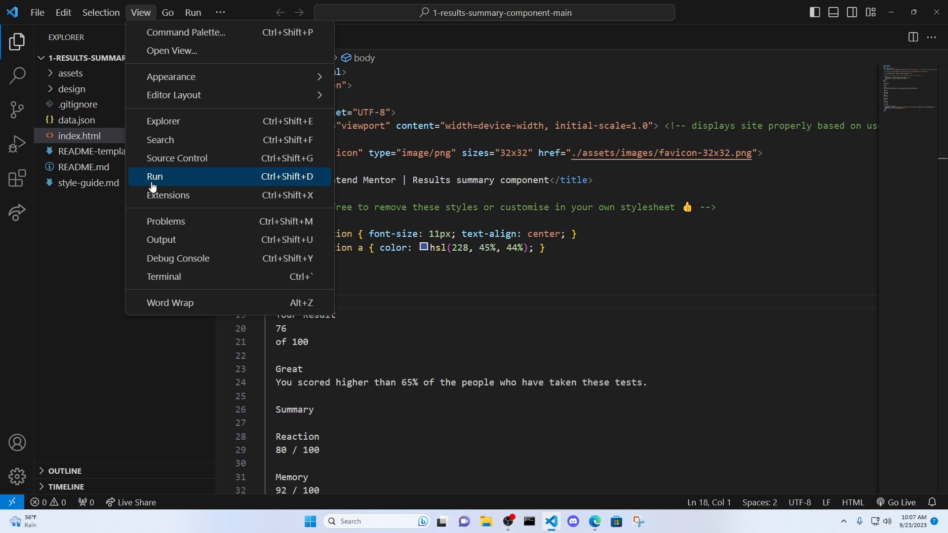
mouse_move(214, 198)
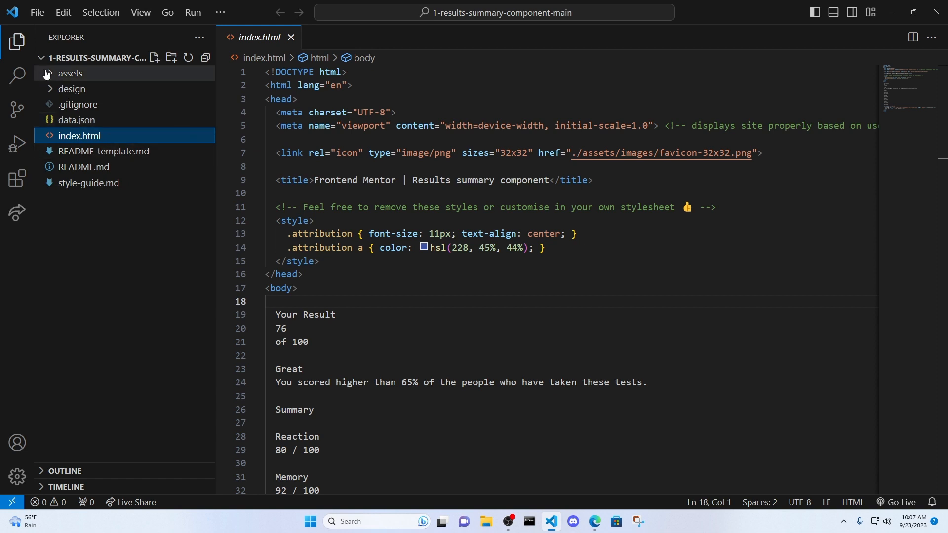
left_click(140, 12)
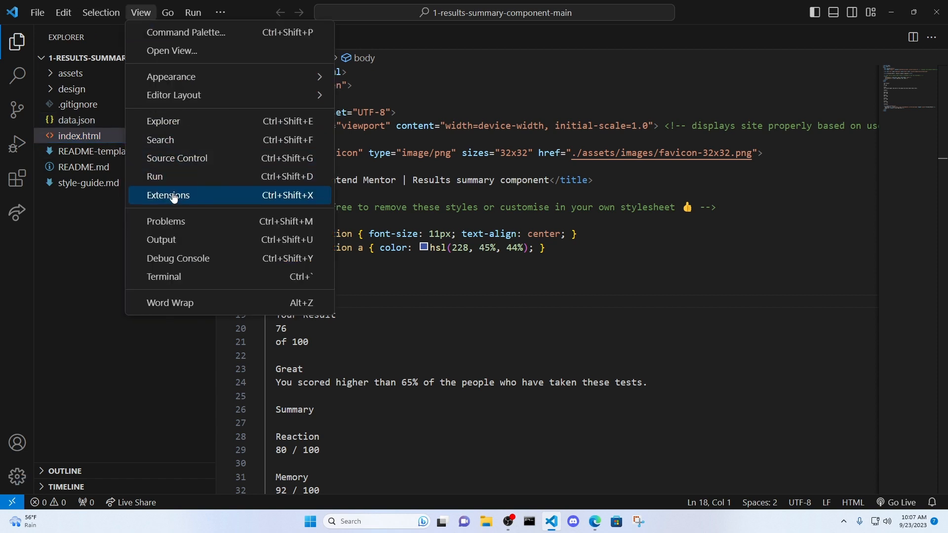
left_click(168, 195)
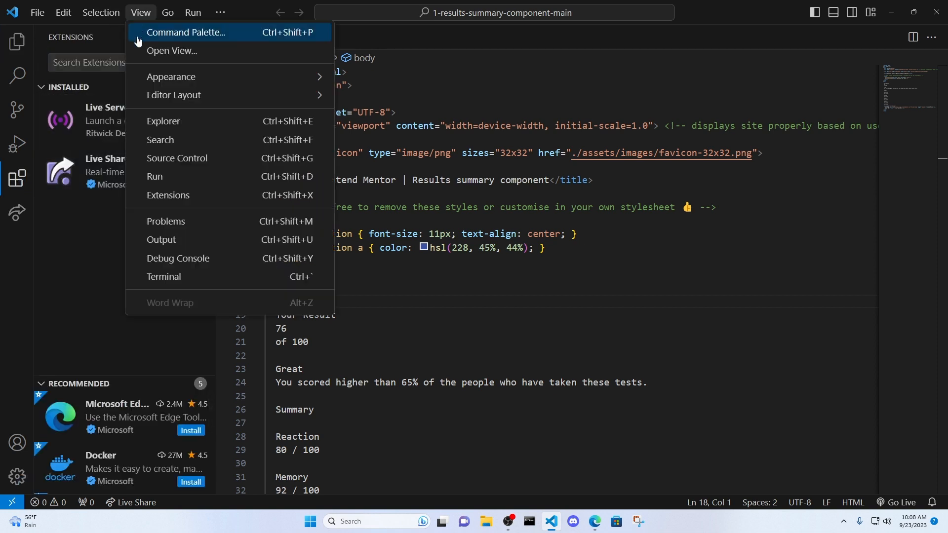
left_click(16, 48)
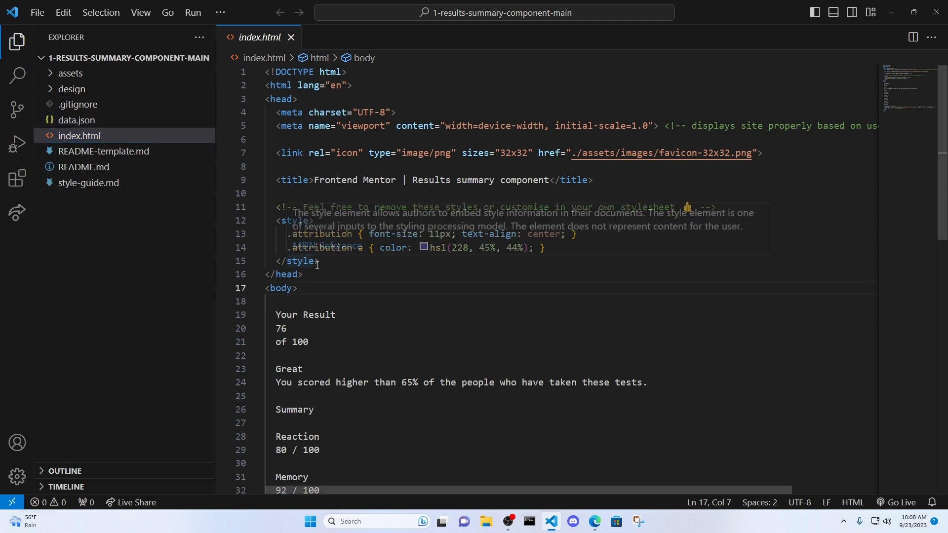
mouse_move(311, 288)
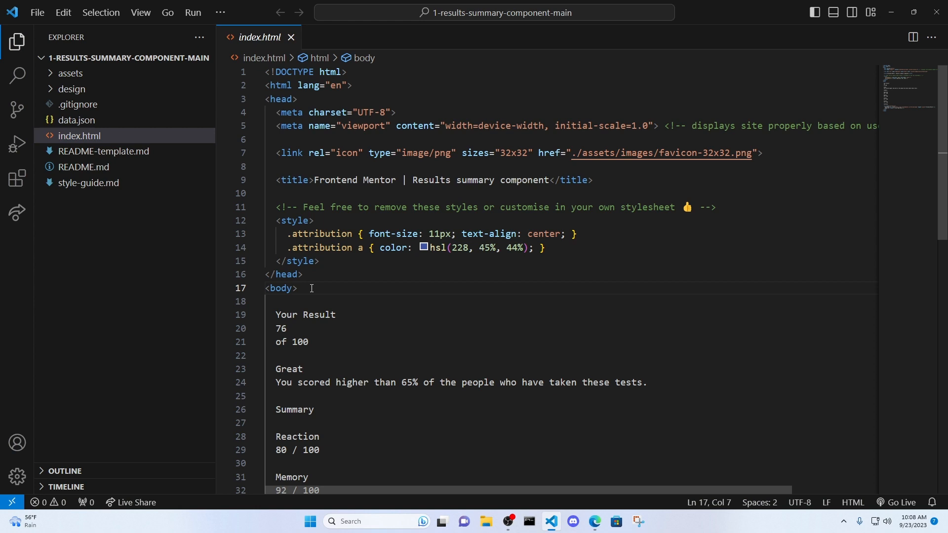
Step: Search extensions for 'li' and open the Live Share extension's details
left_click(17, 177)
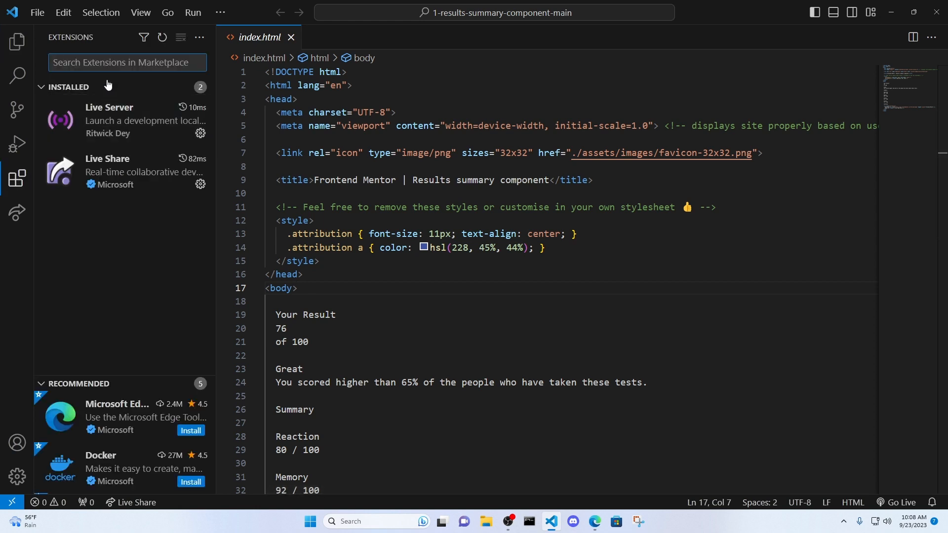
type("live share")
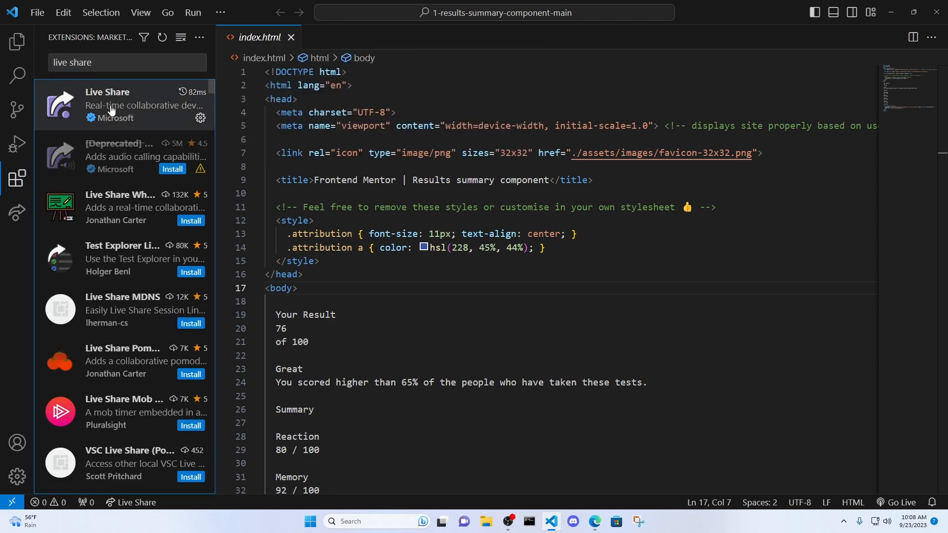
left_click(119, 104)
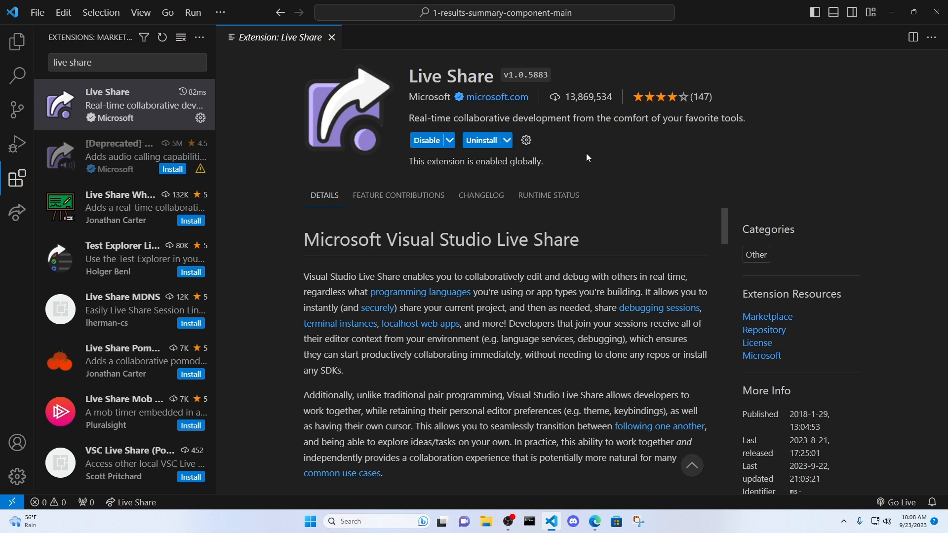
mouse_move(445, 140)
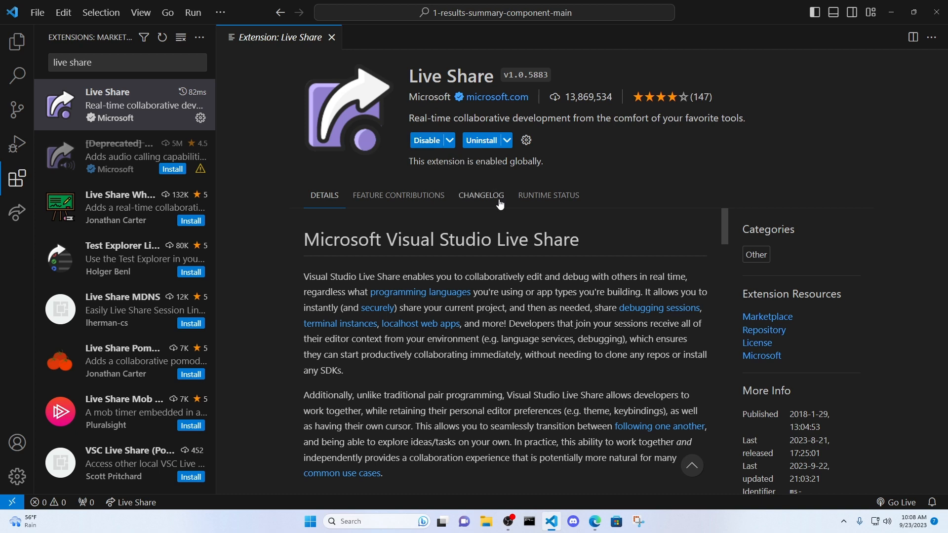
mouse_move(517, 261)
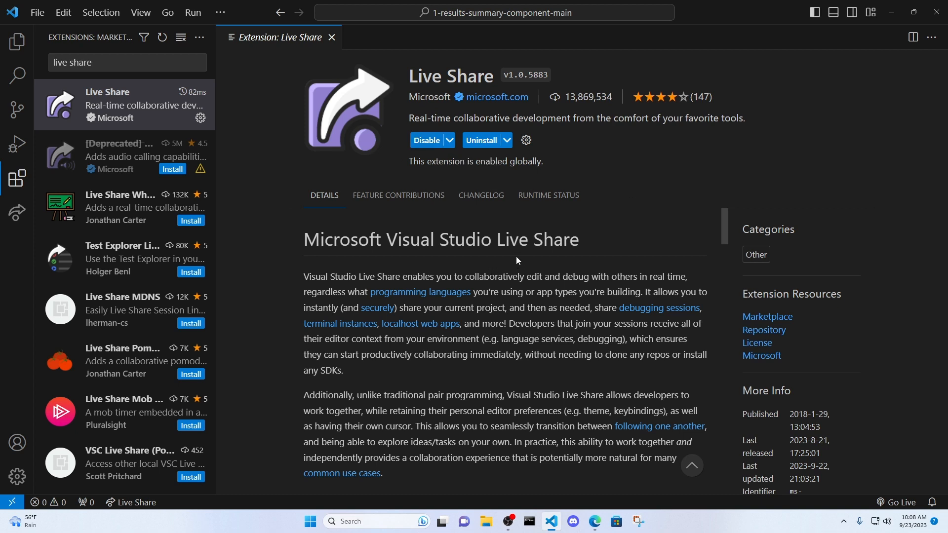
mouse_move(518, 222)
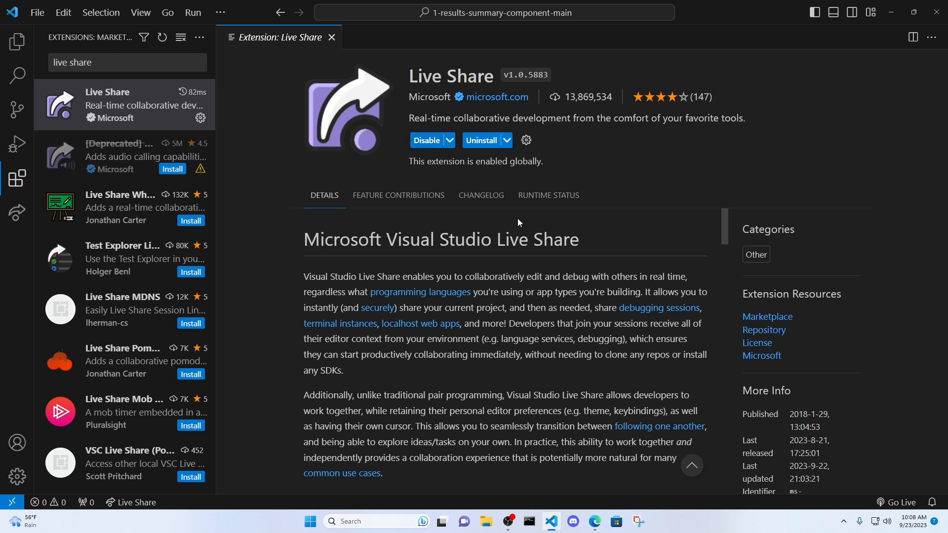
mouse_move(512, 261)
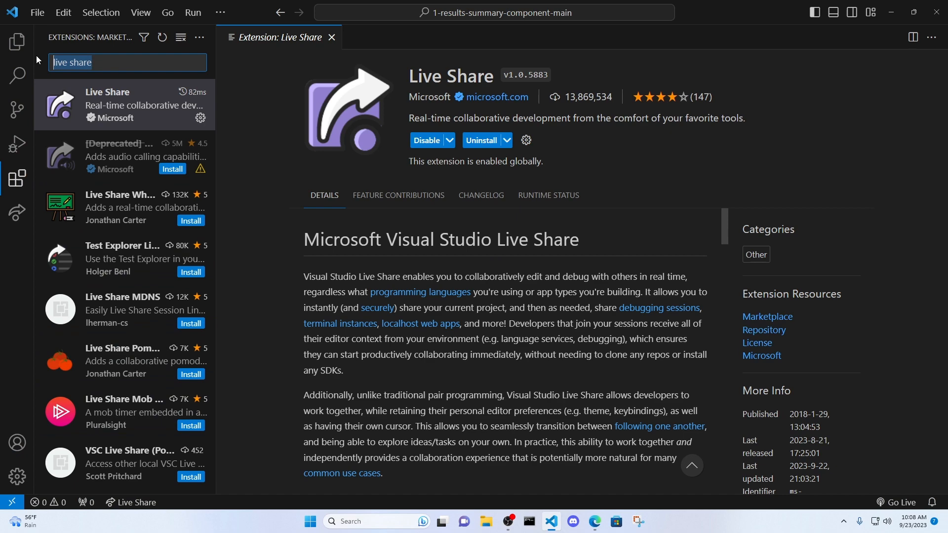
Step: Search the Marketplace for 'javas' and 'react' and scroll through the results
type("javascript")
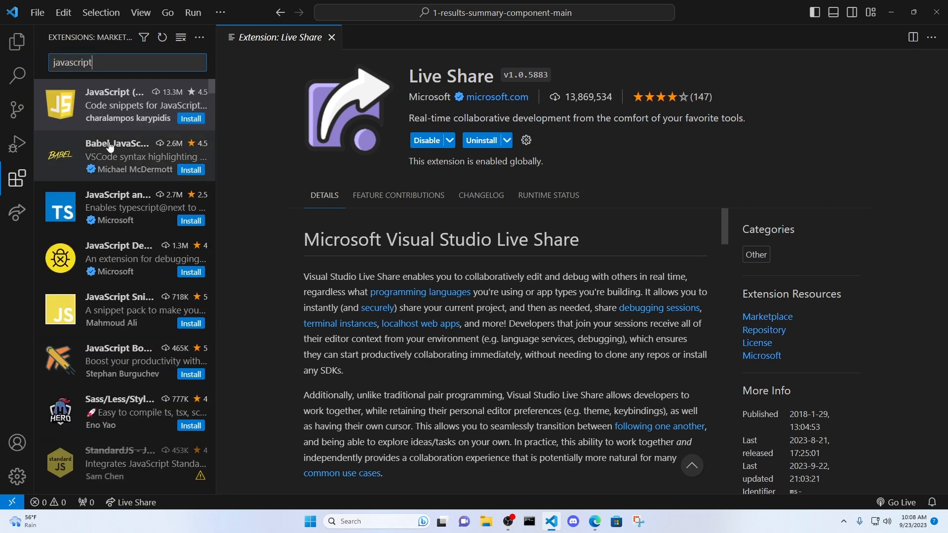
mouse_move(142, 120)
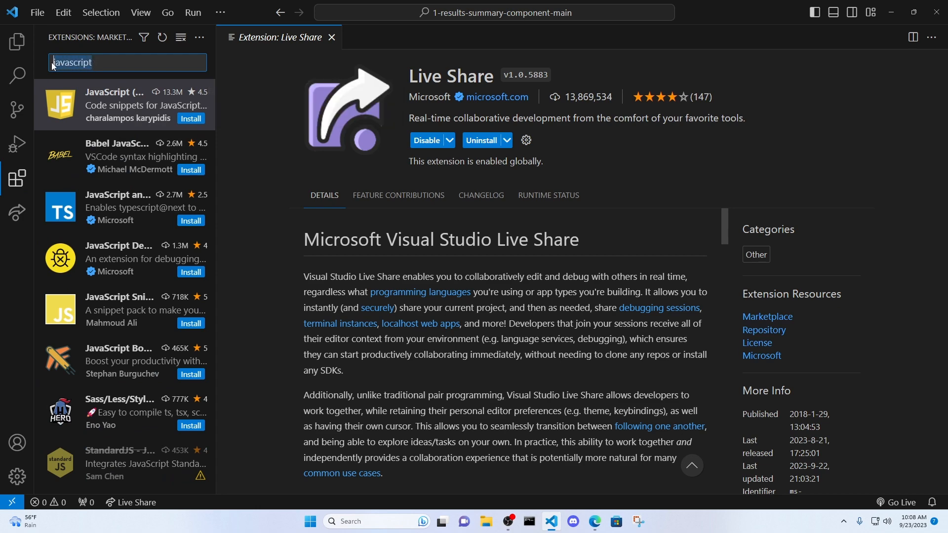
type("react")
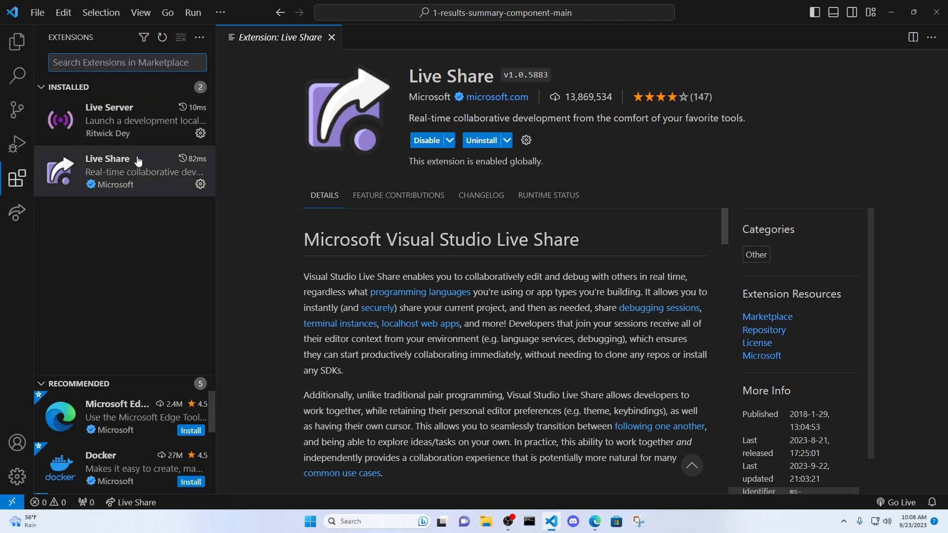
mouse_move(551, 470)
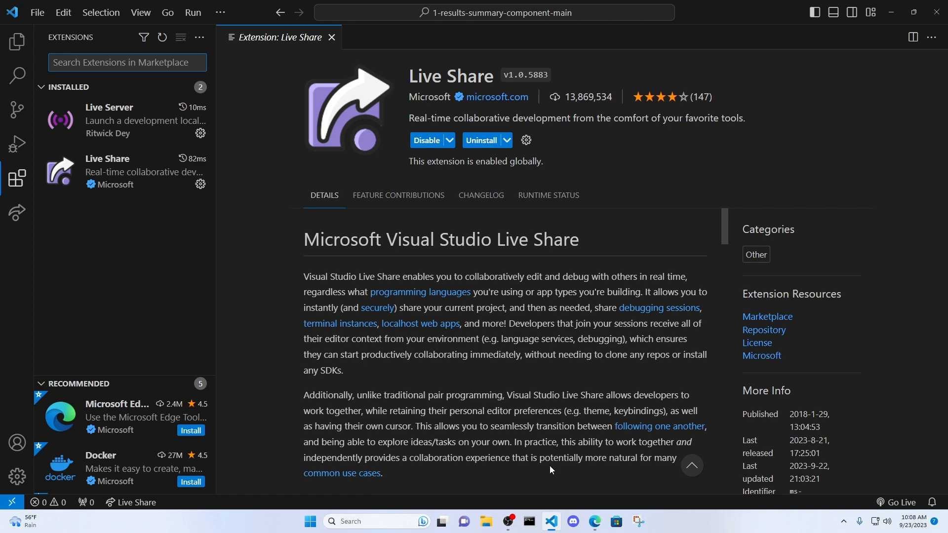
scroll("down", 3)
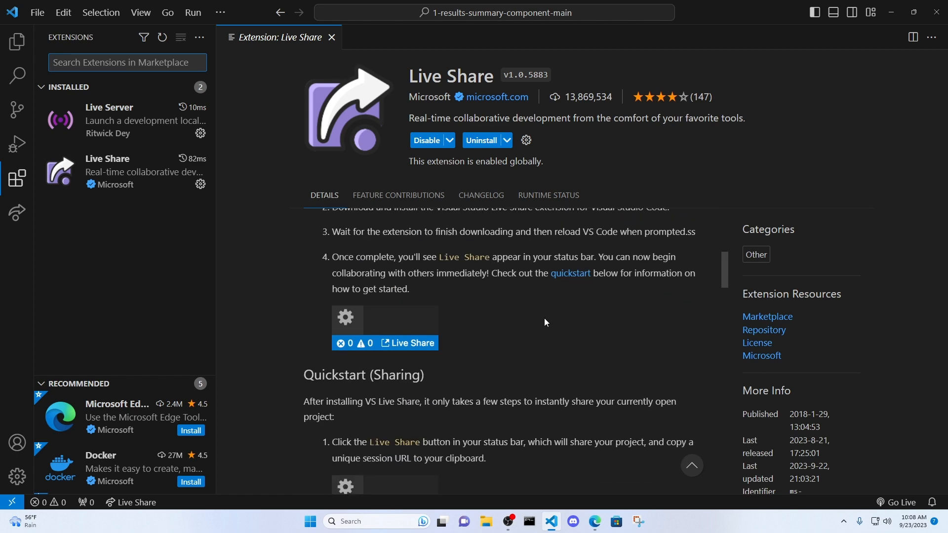
scroll("down", 3)
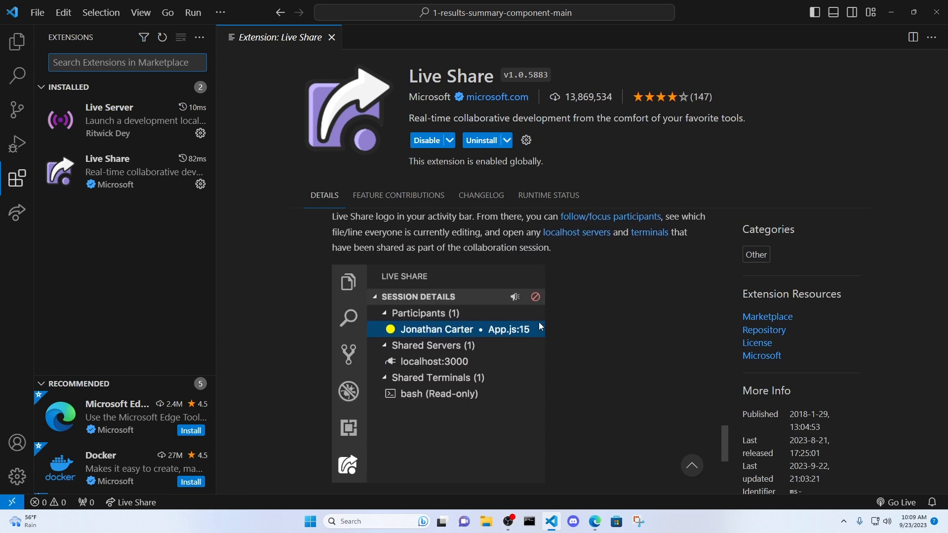
scroll("down", 3)
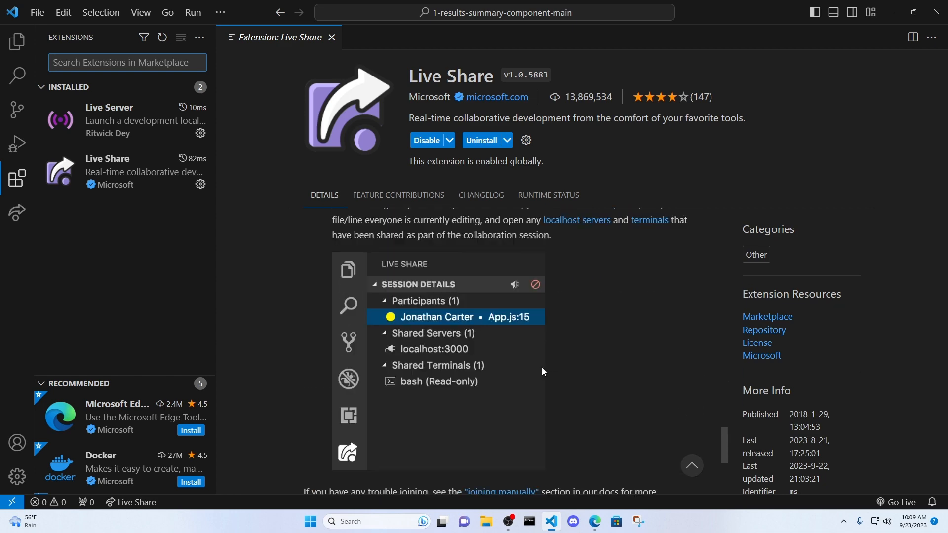
scroll("down", 3)
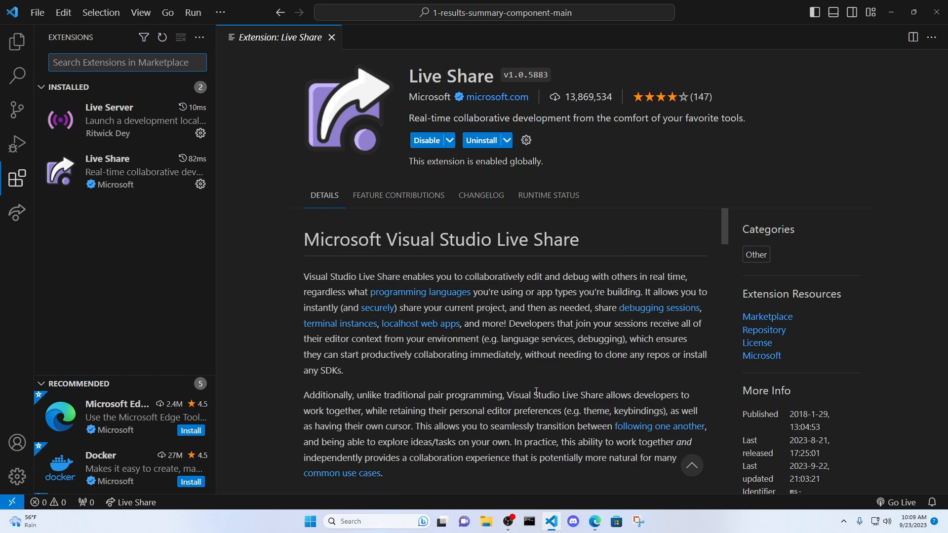
mouse_move(344, 228)
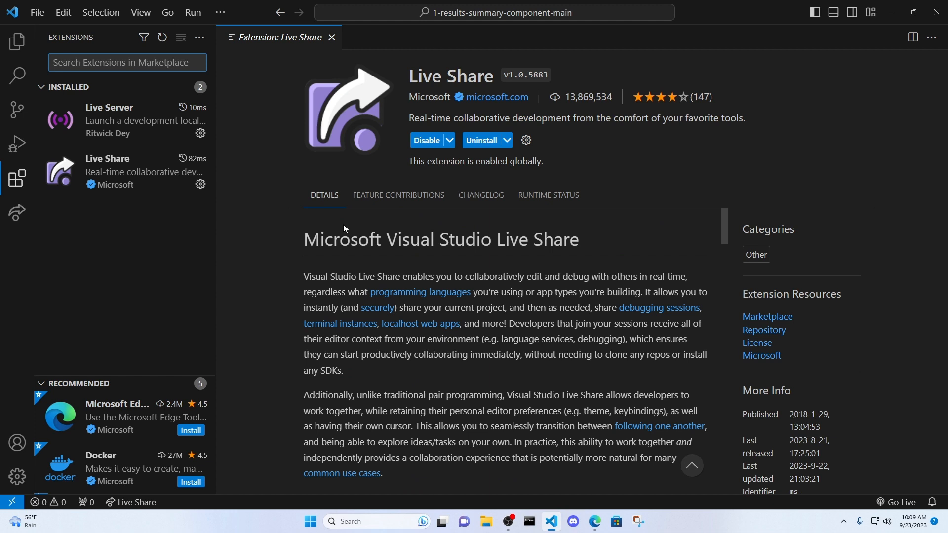
mouse_move(291, 213)
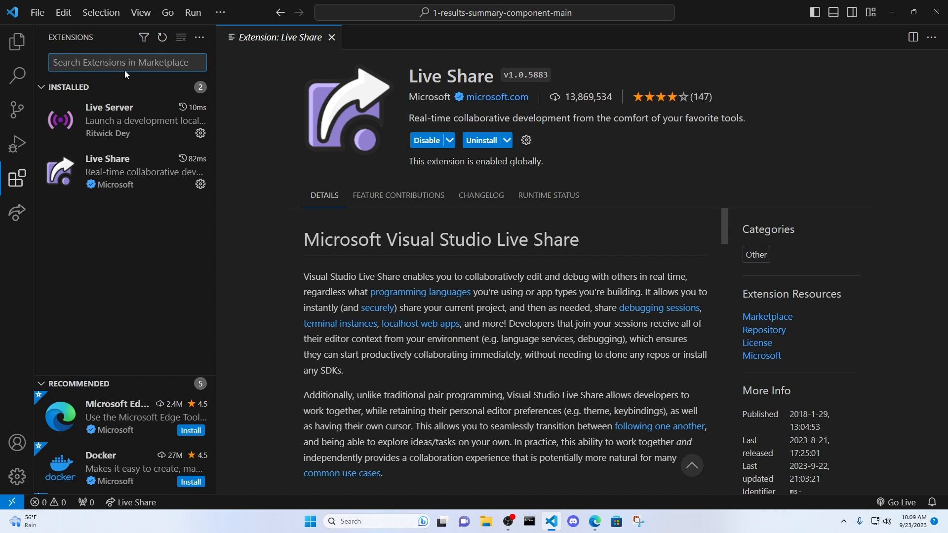
Step: Search the Marketplace for 'live serv' and scroll through Live Server's details
type("live server")
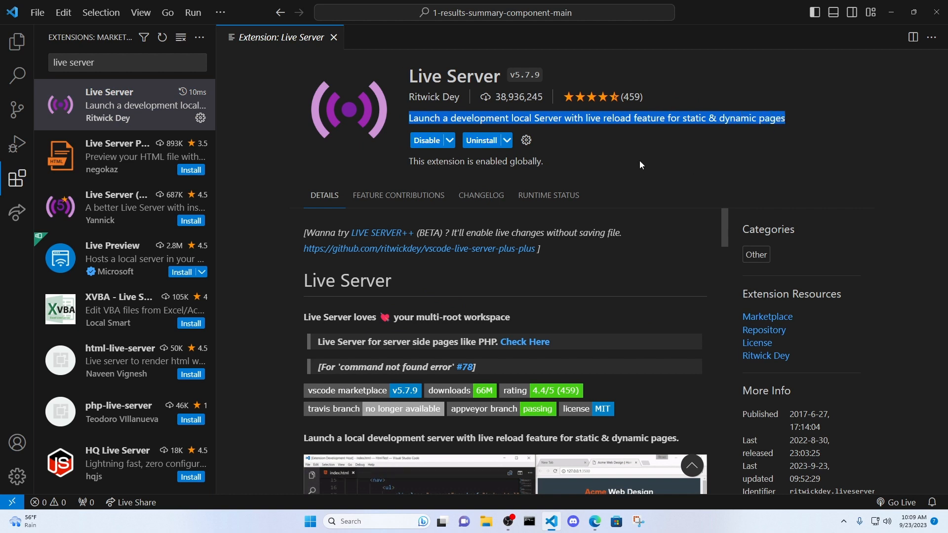
mouse_move(662, 213)
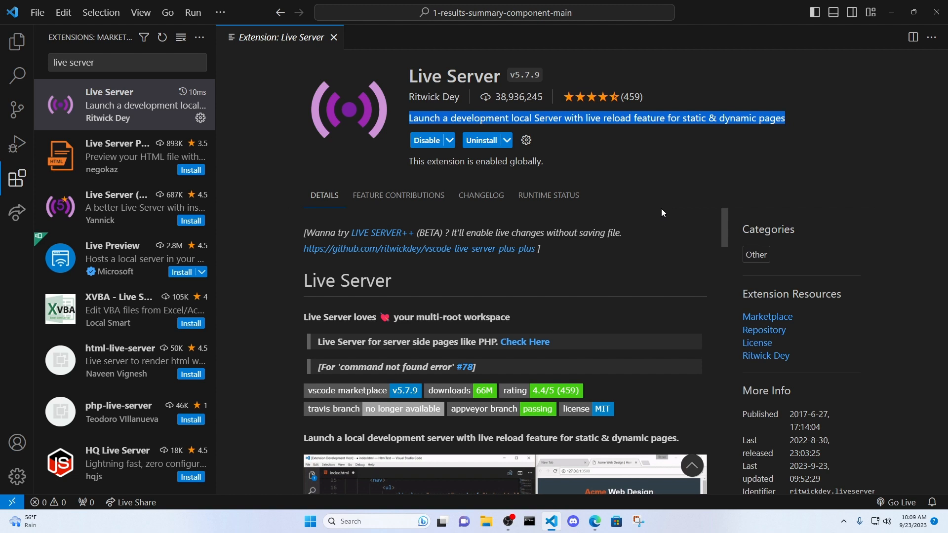
mouse_move(711, 360)
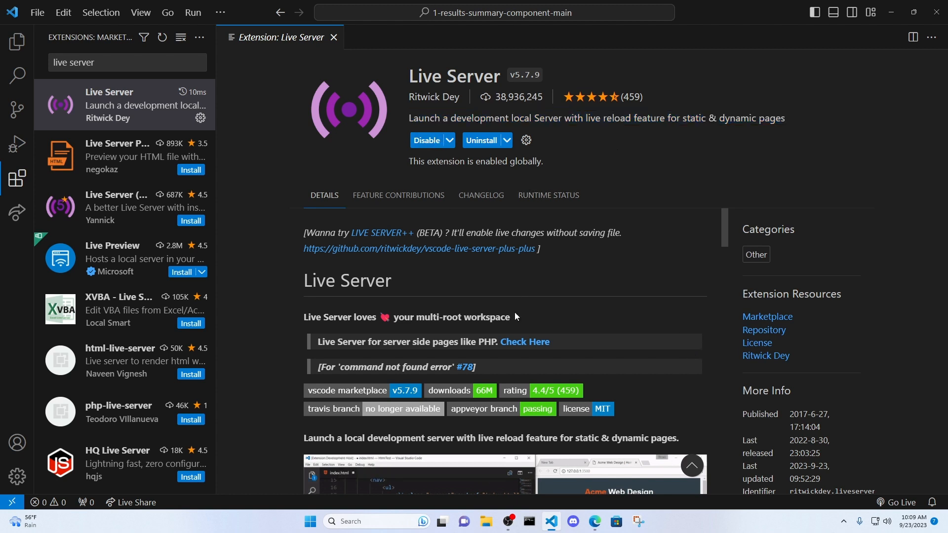
scroll("down", 3)
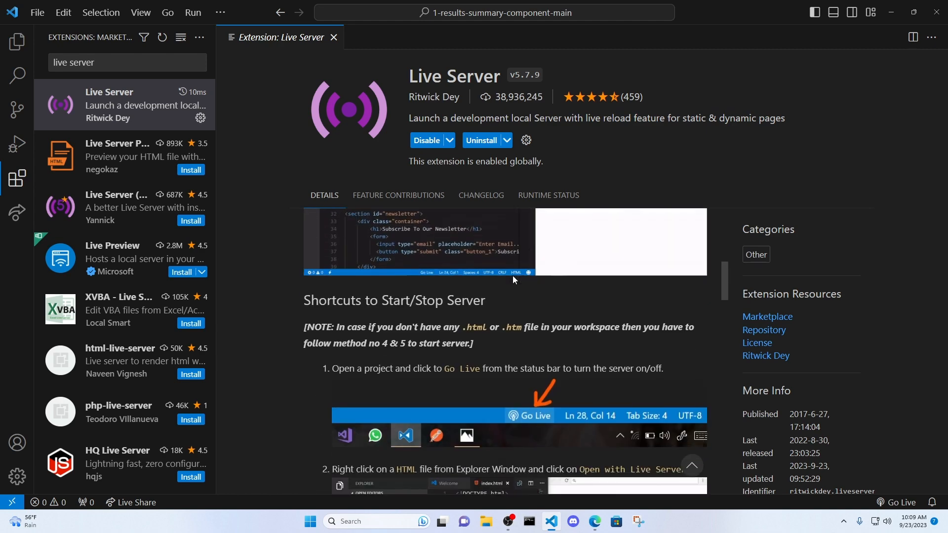
scroll("down", 3)
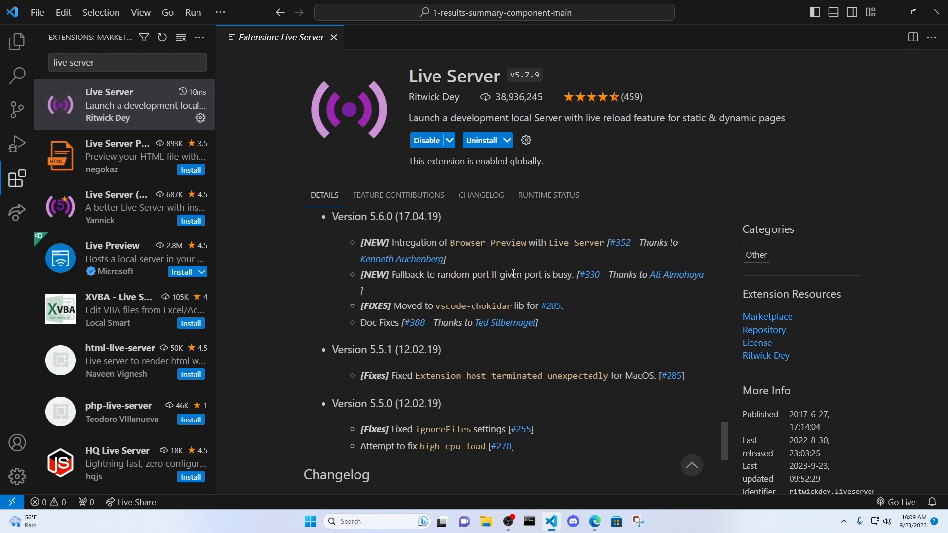
scroll("down", 3)
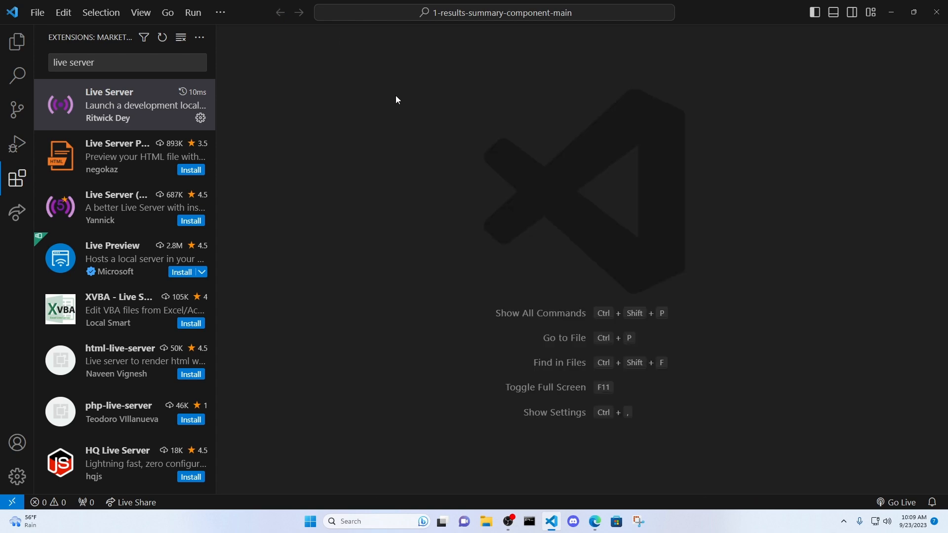
Step: Show the results-summary project's files in the Explorer view
left_click(18, 45)
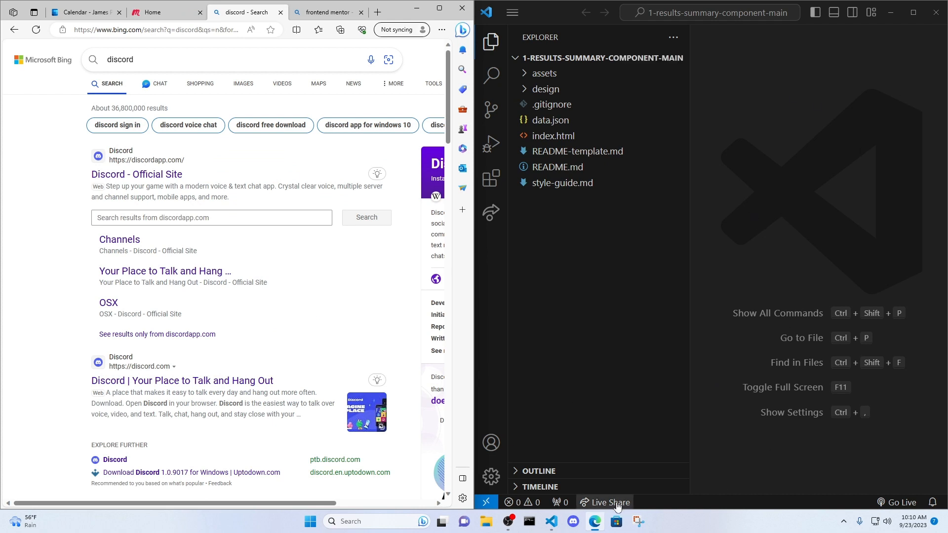
mouse_move(904, 502)
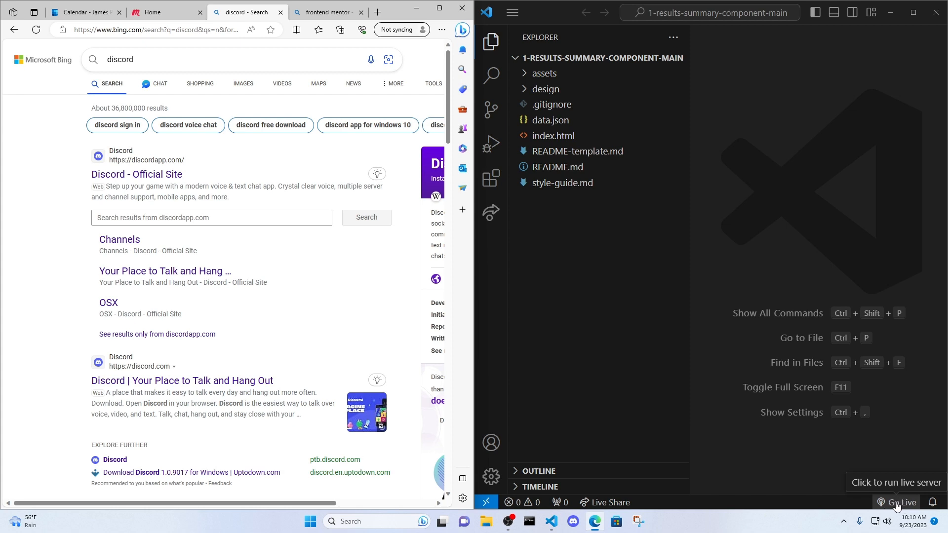
mouse_move(757, 376)
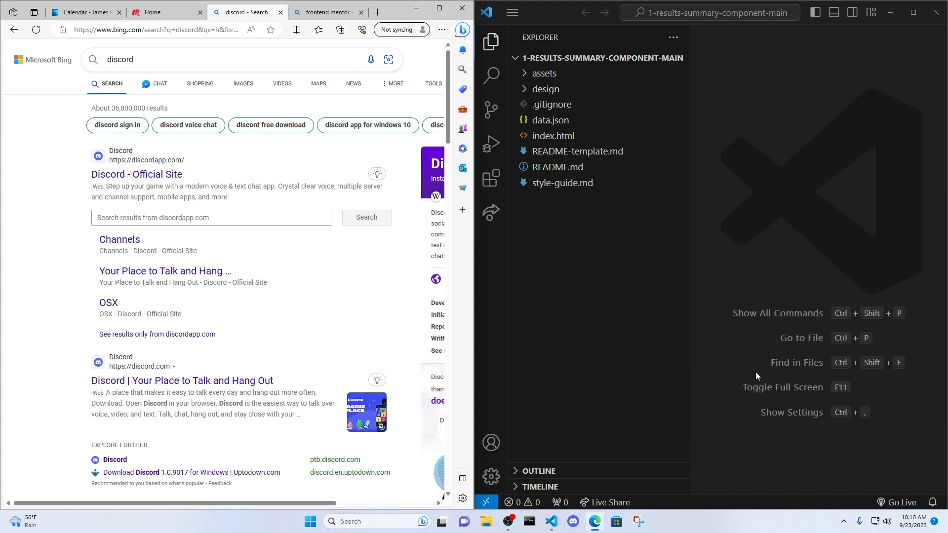
mouse_move(757, 364)
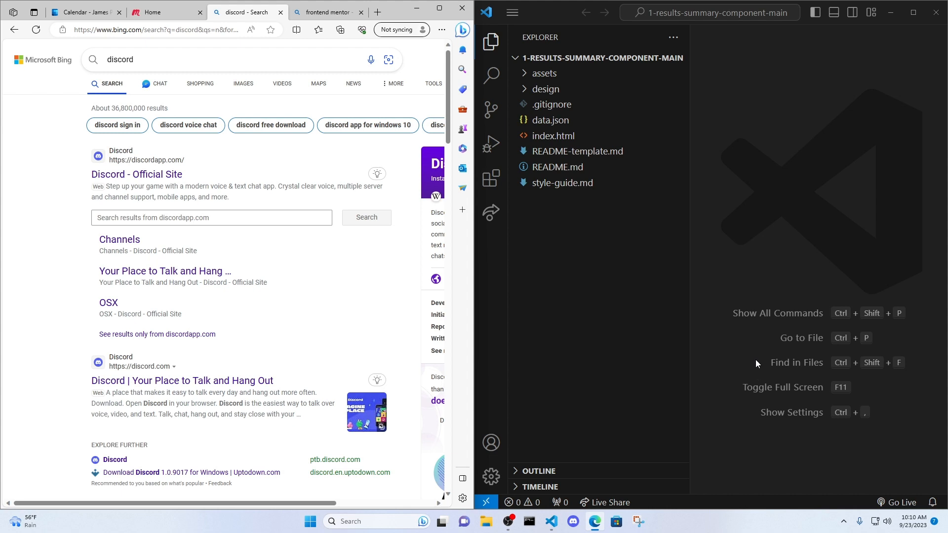
mouse_move(730, 352)
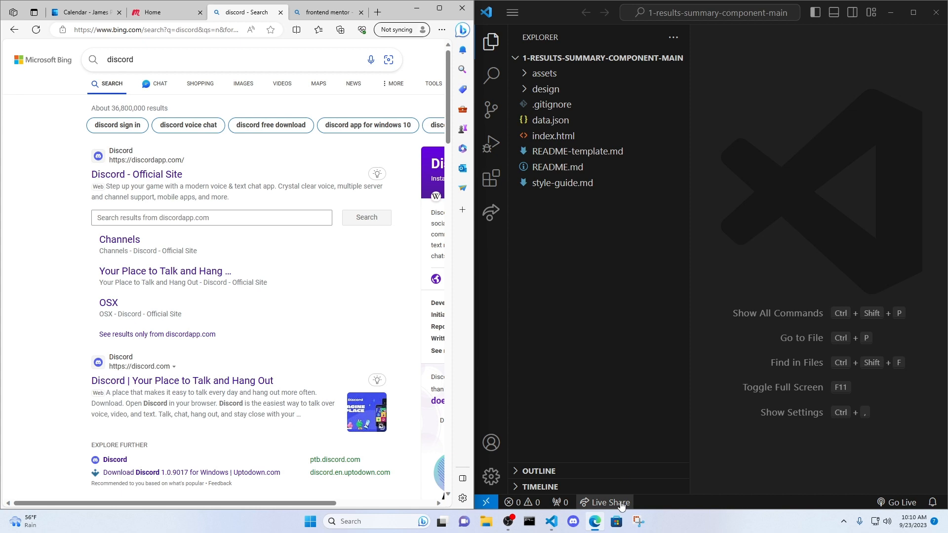
mouse_move(607, 502)
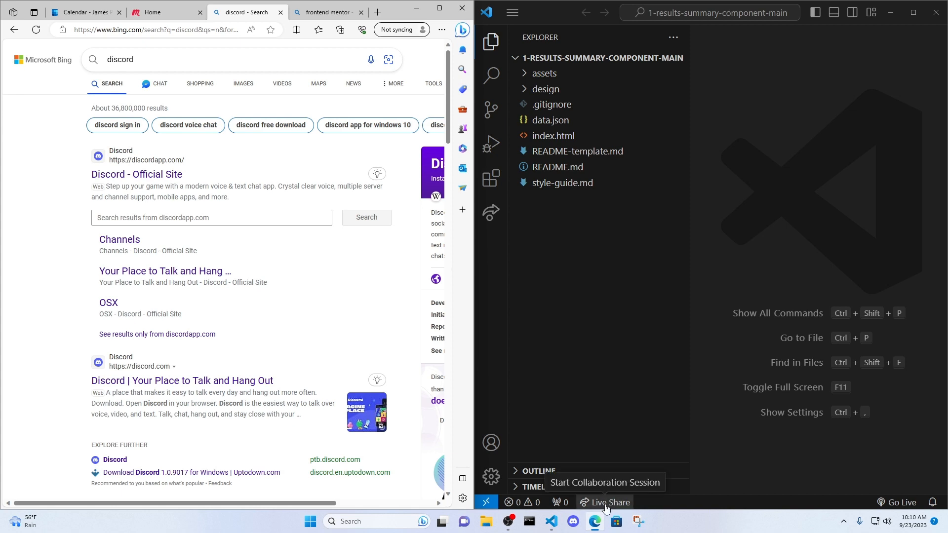
Step: Start a Live Share session from the status bar so its invite link is copied
left_click(604, 503)
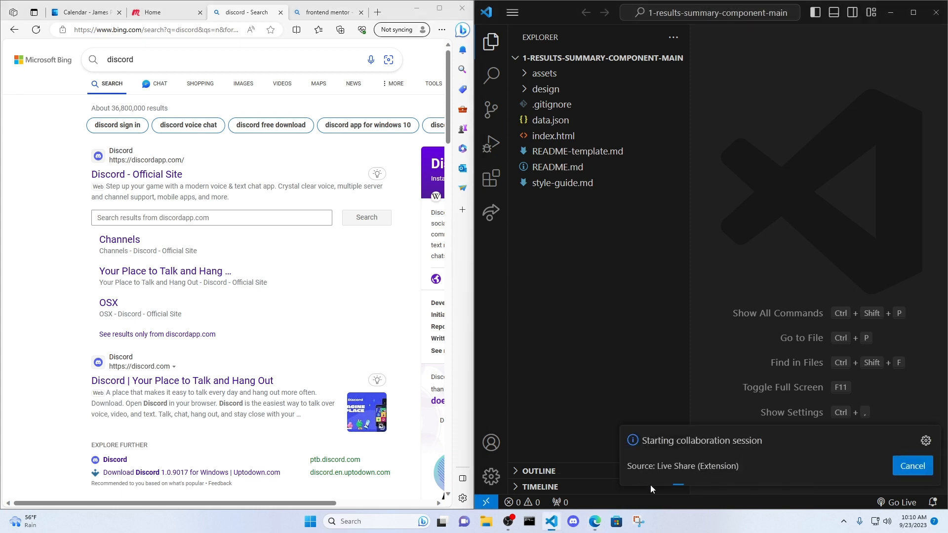
left_click(912, 466)
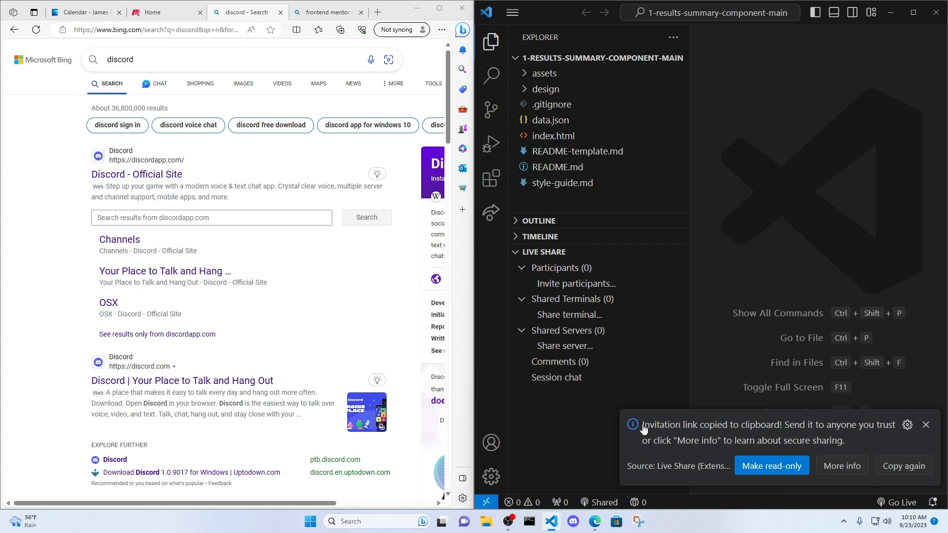
mouse_move(781, 434)
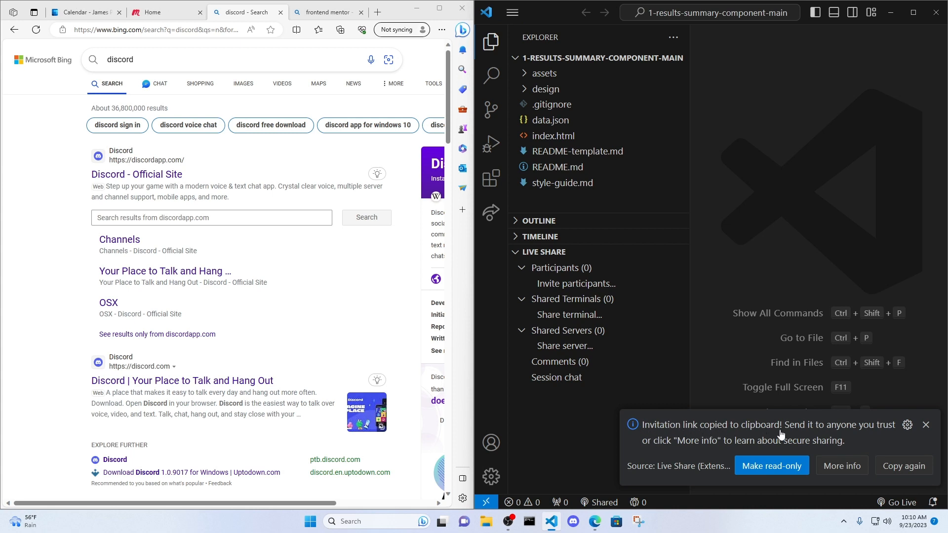
mouse_move(754, 431)
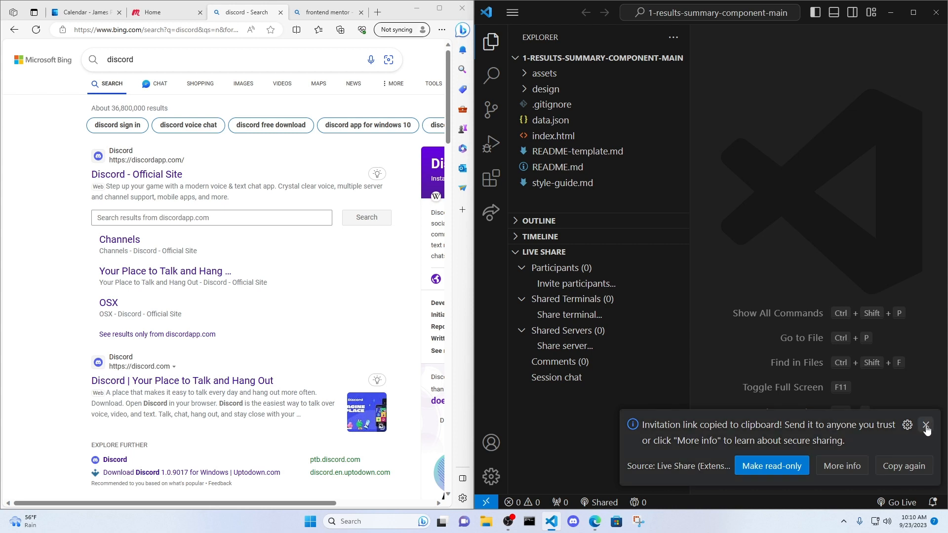
mouse_move(926, 429)
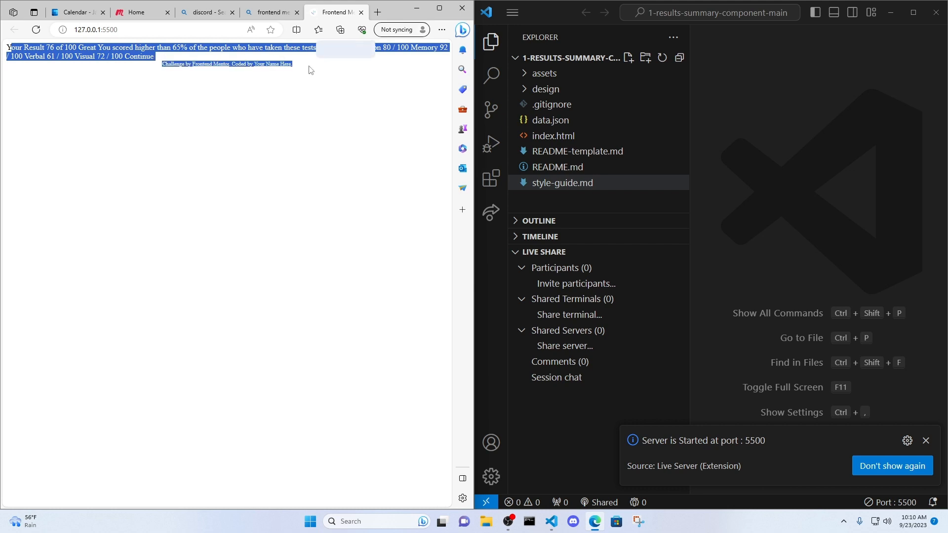
Step: Clear the text selection on the Live Server results page in Edge
left_click(553, 136)
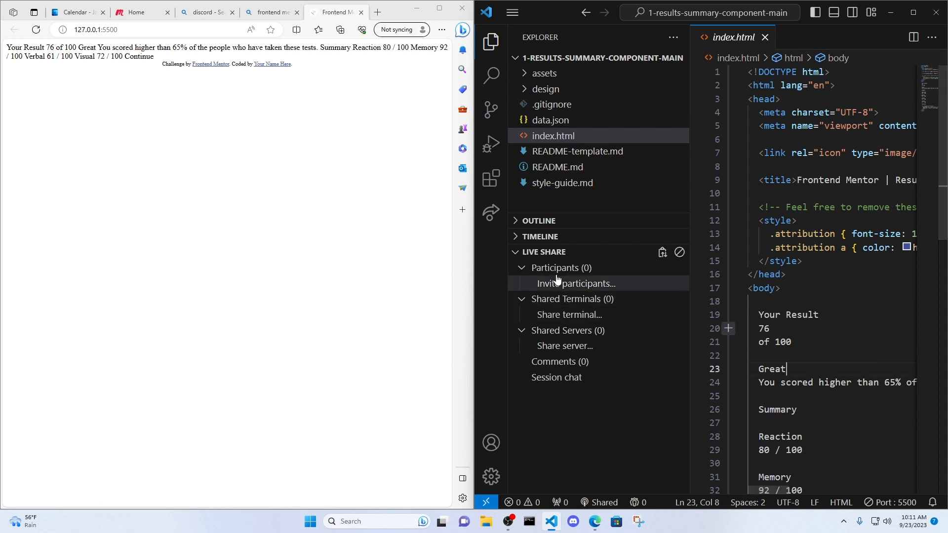
mouse_move(662, 252)
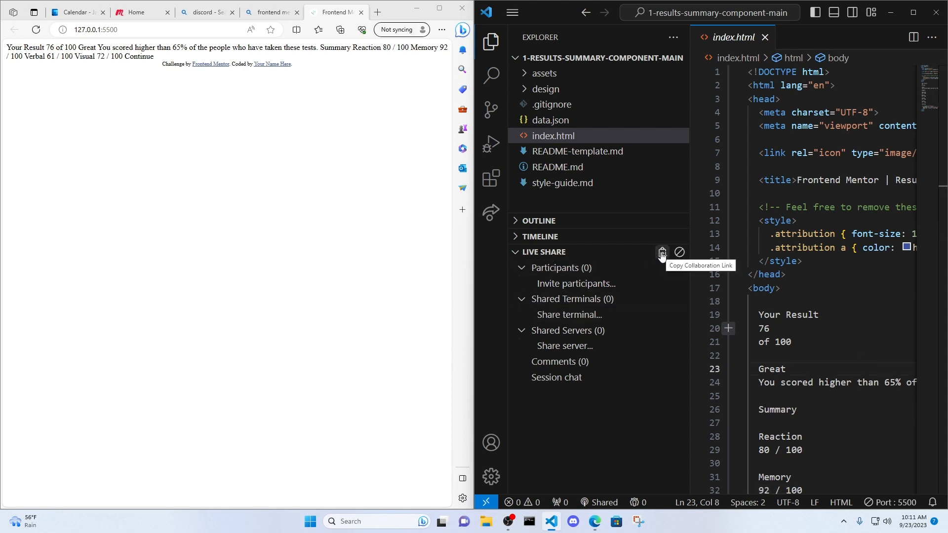
mouse_move(662, 252)
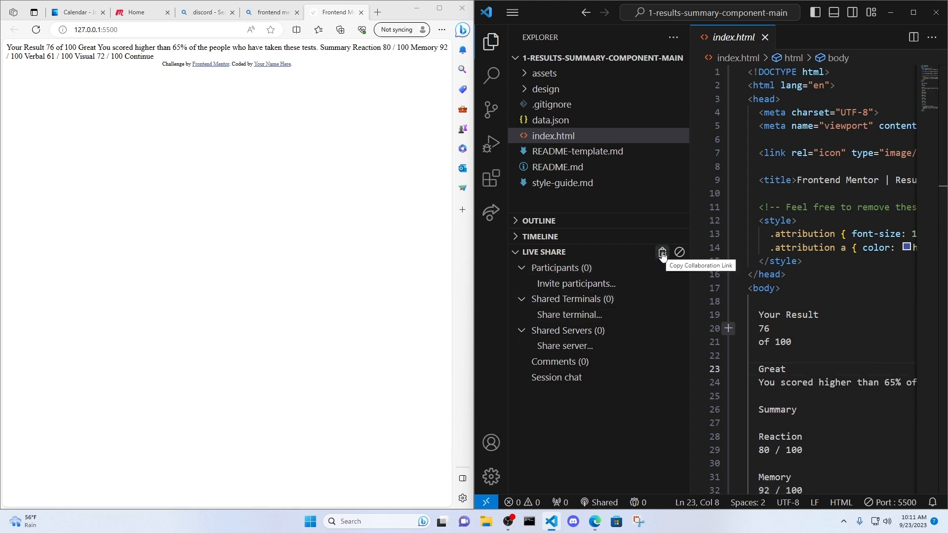
Step: Copy the Live Share collaboration link again and open a new Edge tab
left_click(662, 252)
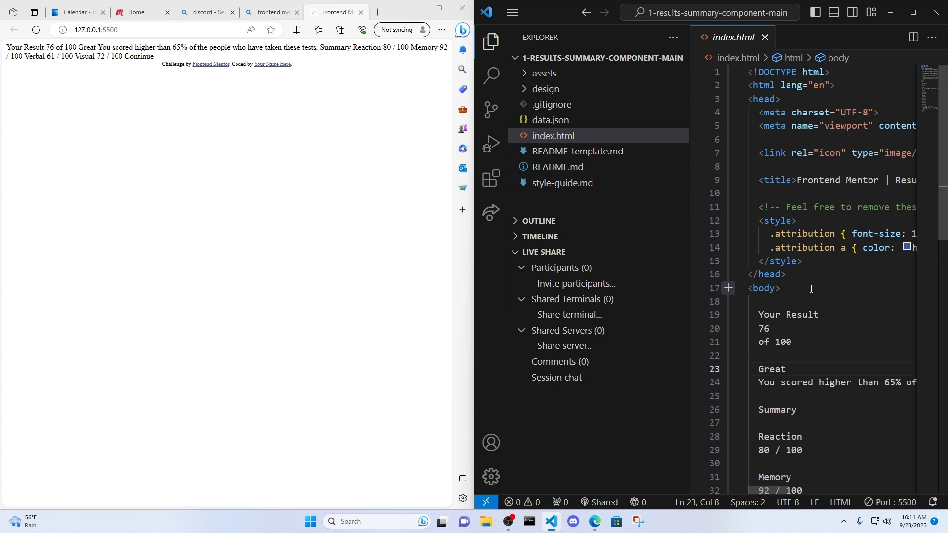
left_click(786, 369)
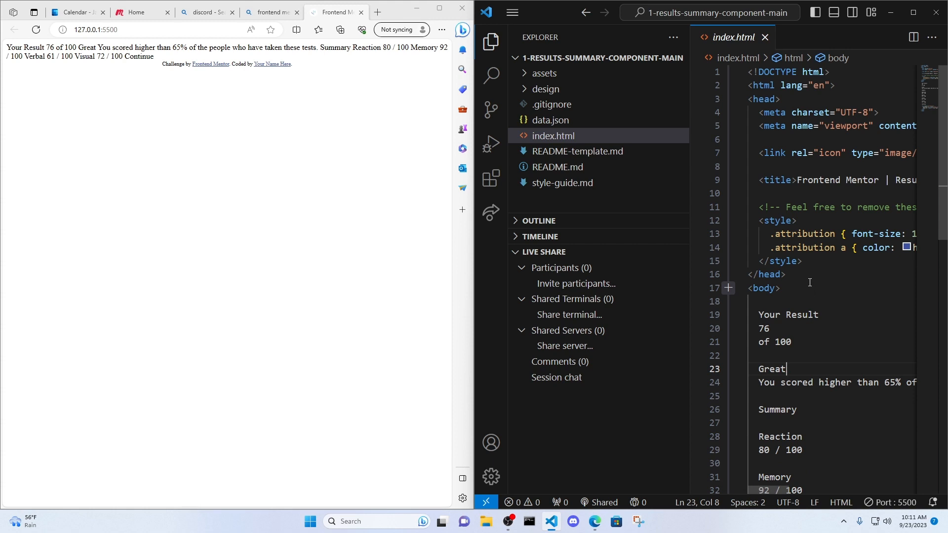
left_click(662, 253)
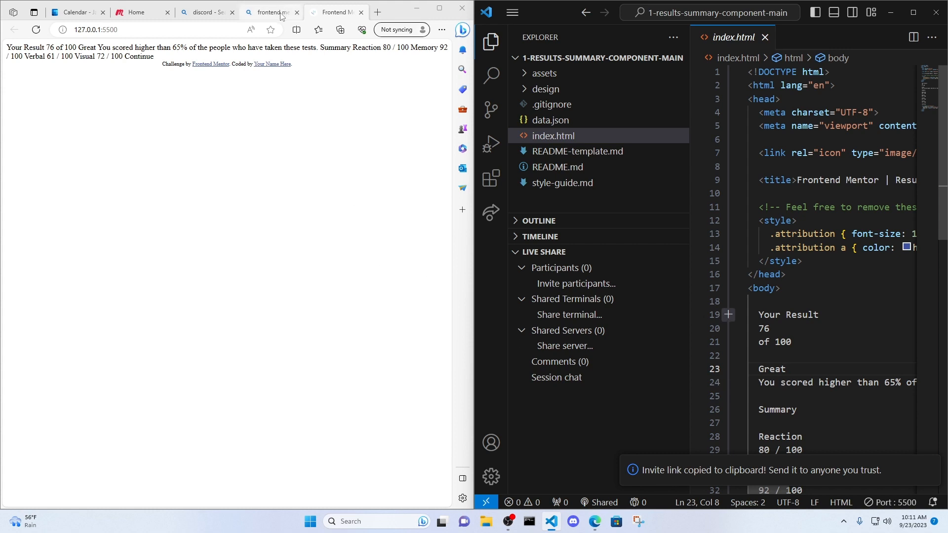
left_click(377, 11)
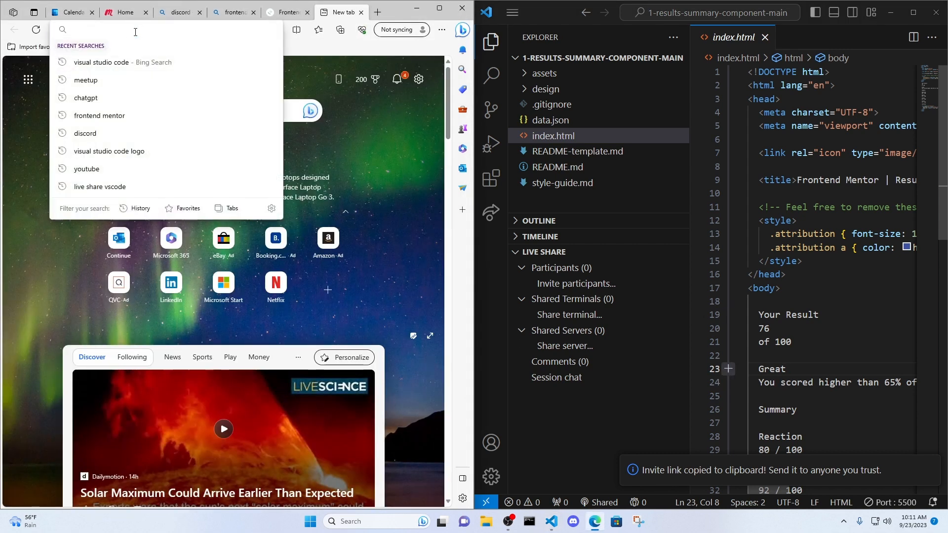
Step: Open the Live Share join link, join as guest Jim, and accept read-write access
type("https://prod.liveshare.vsengsaas.visualstudio.com/join?207FD656227E347B3C83D37113A62E39A889")
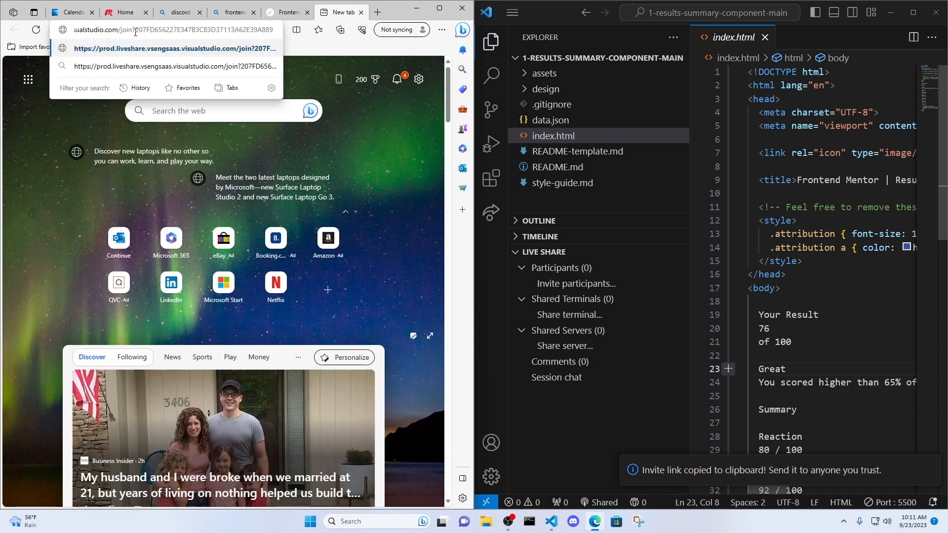
left_click(173, 49)
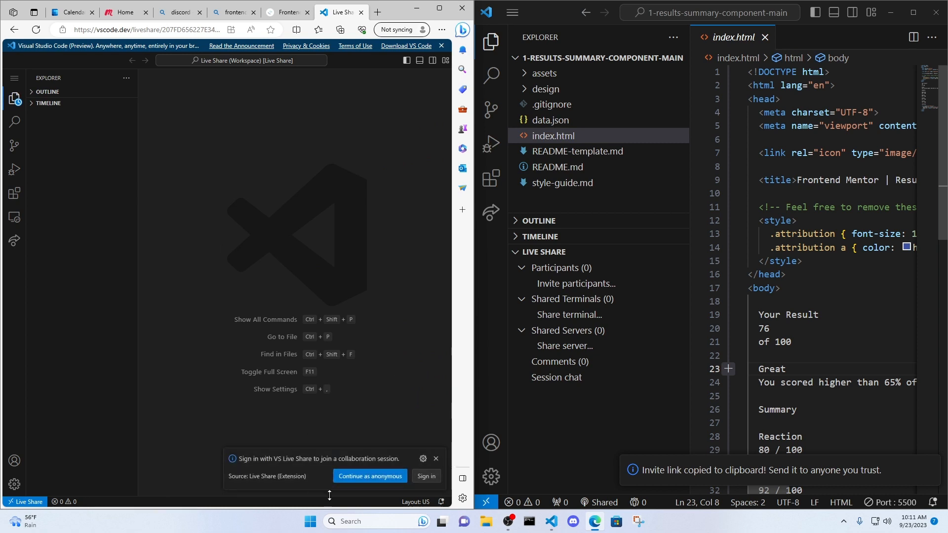
mouse_move(426, 476)
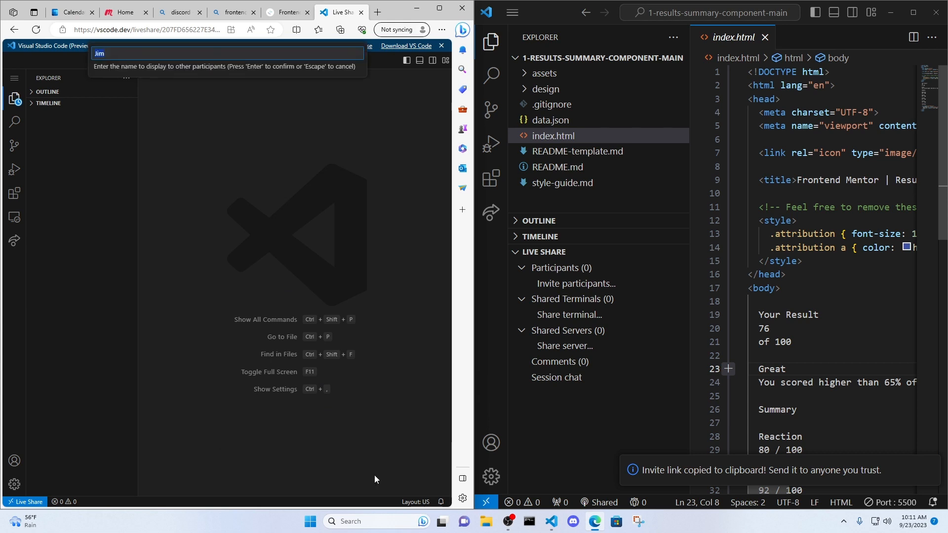
mouse_move(219, 87)
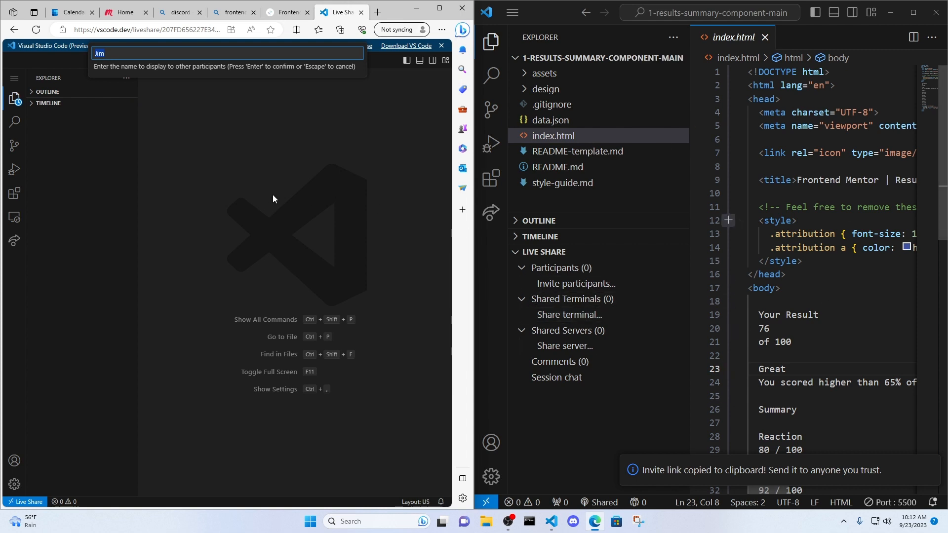
key("Enter")
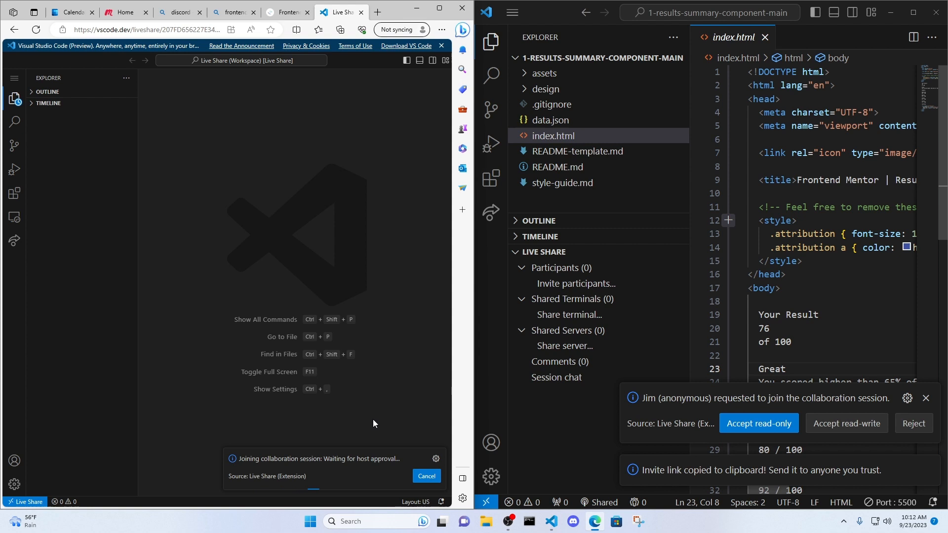
mouse_move(846, 423)
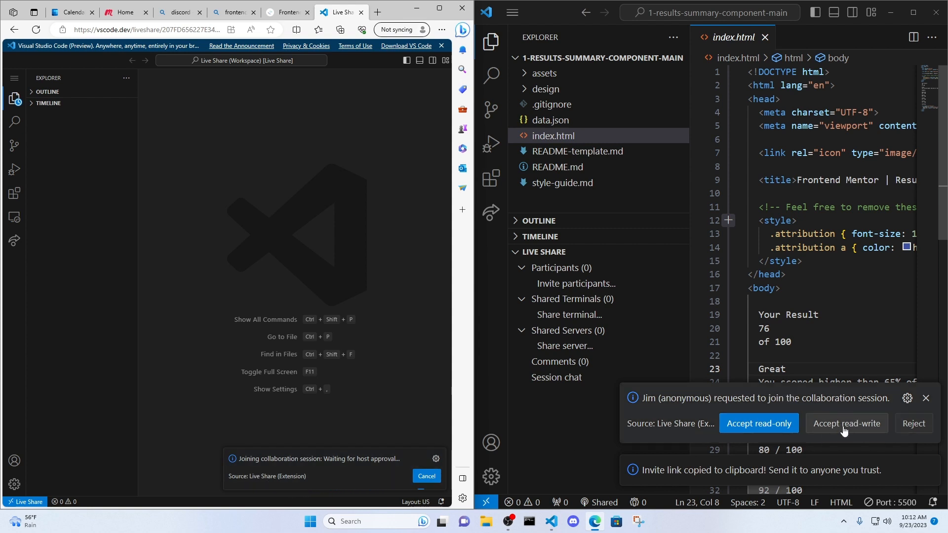
left_click(846, 423)
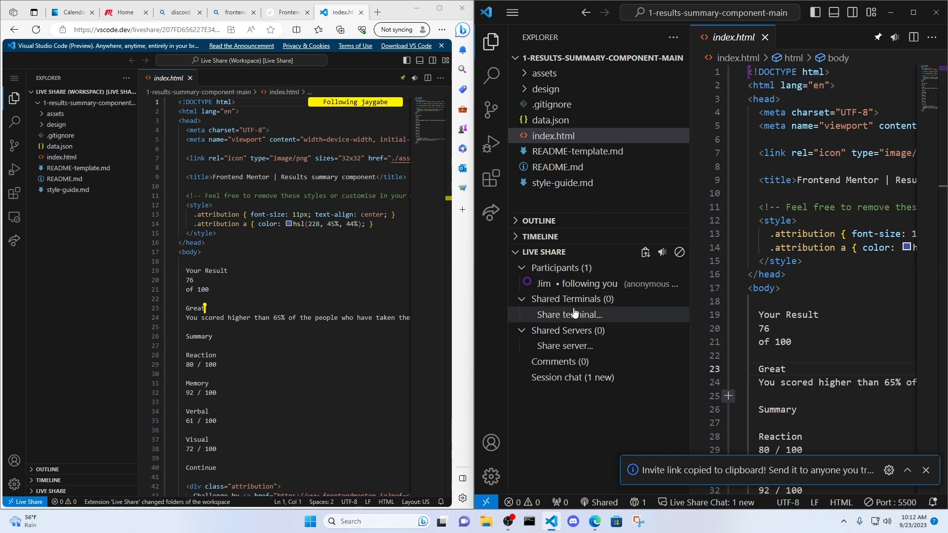
mouse_move(488, 344)
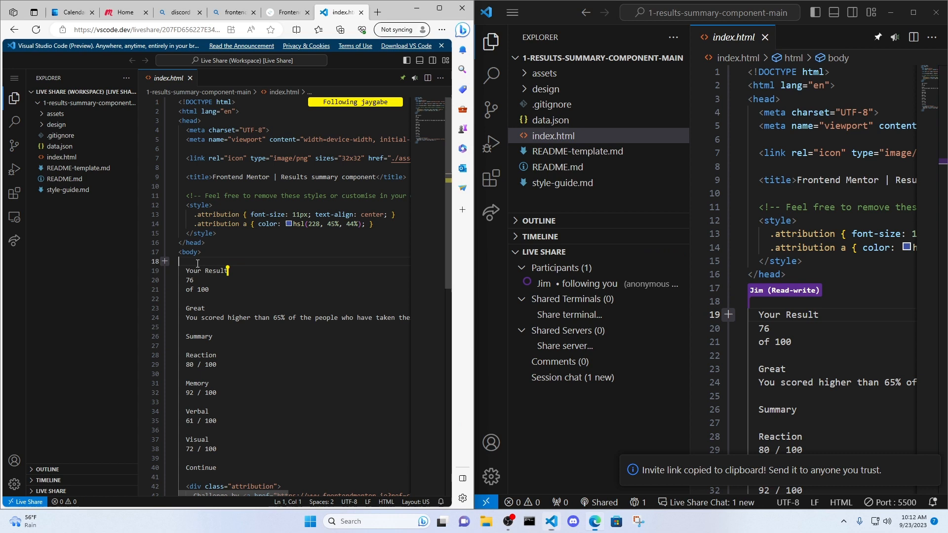
Step: Let Jim's test typing sync on line 18, delete it, and begin sharing a server
type("hh")
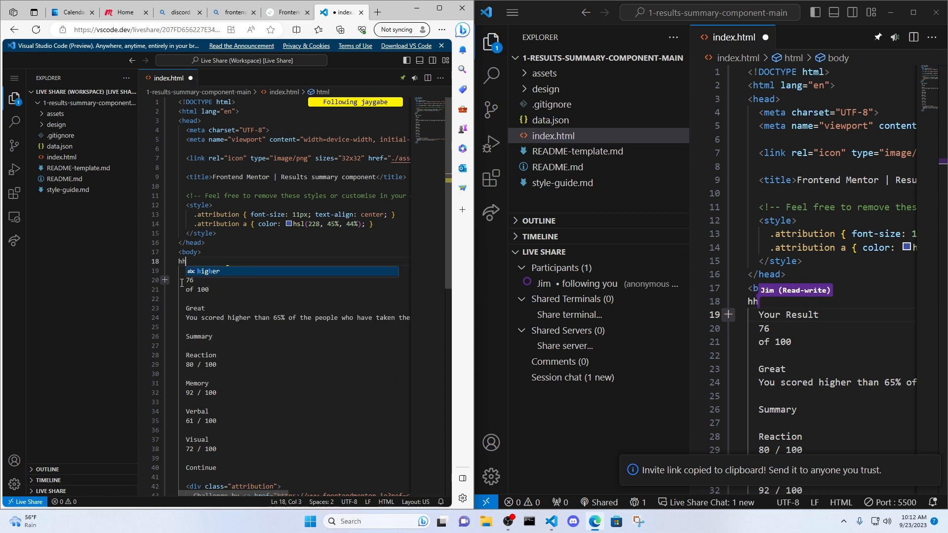
type("trfhrhrhrtyhrt")
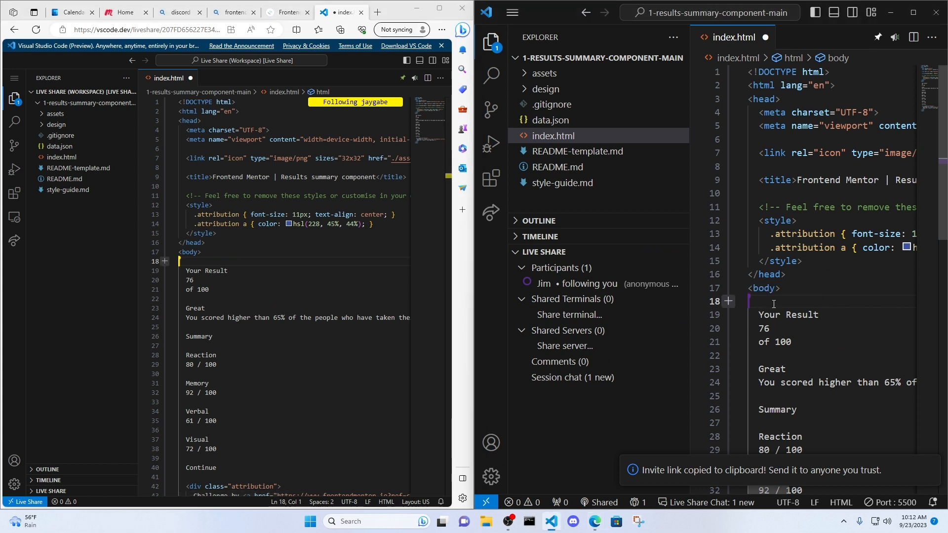
type("yjmyrujmy")
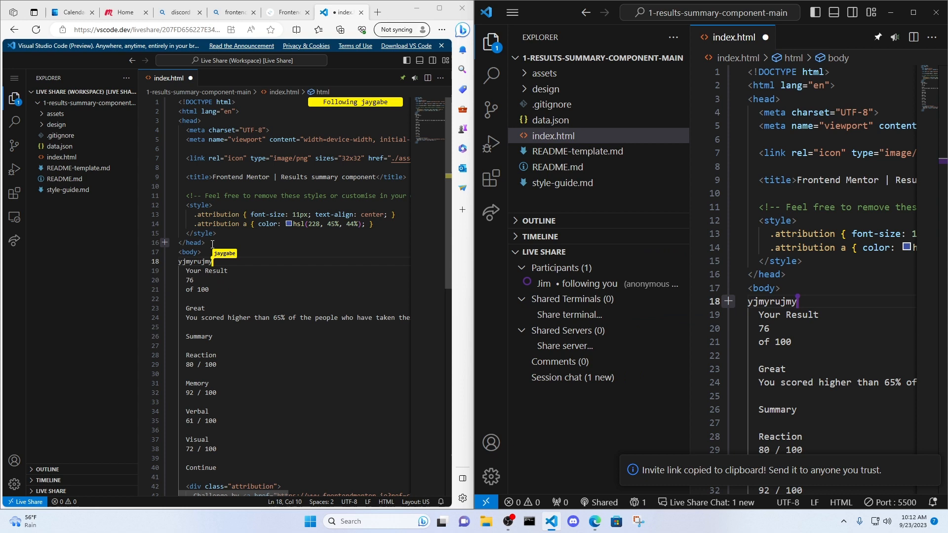
type("yjytujty")
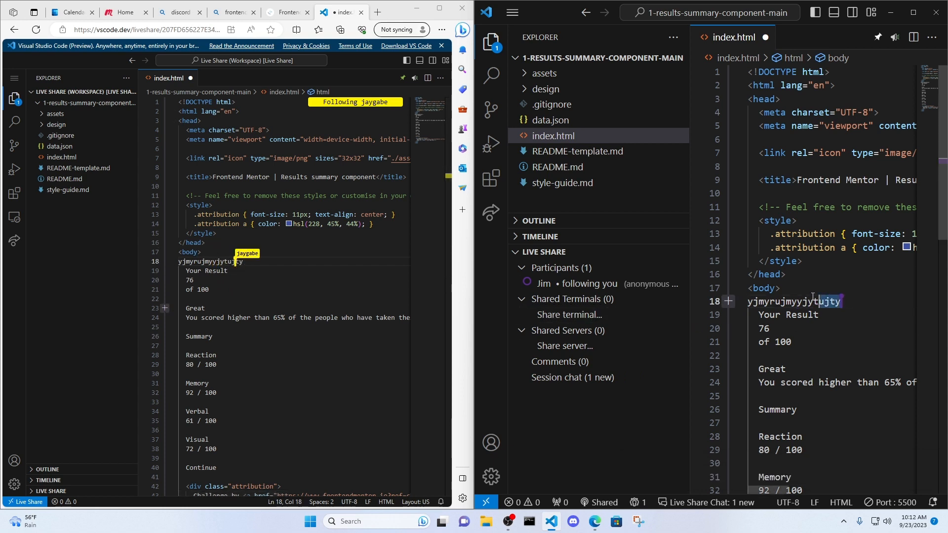
key("Delete")
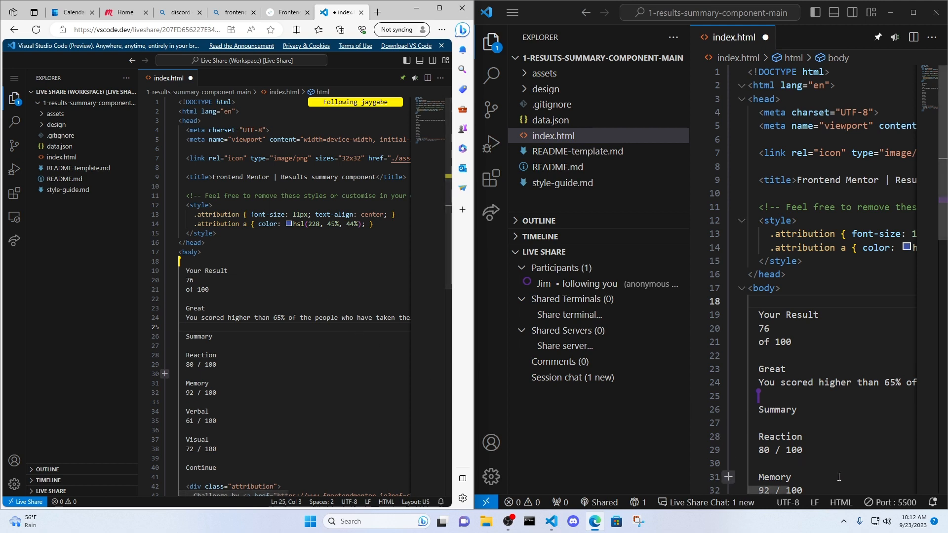
mouse_move(886, 504)
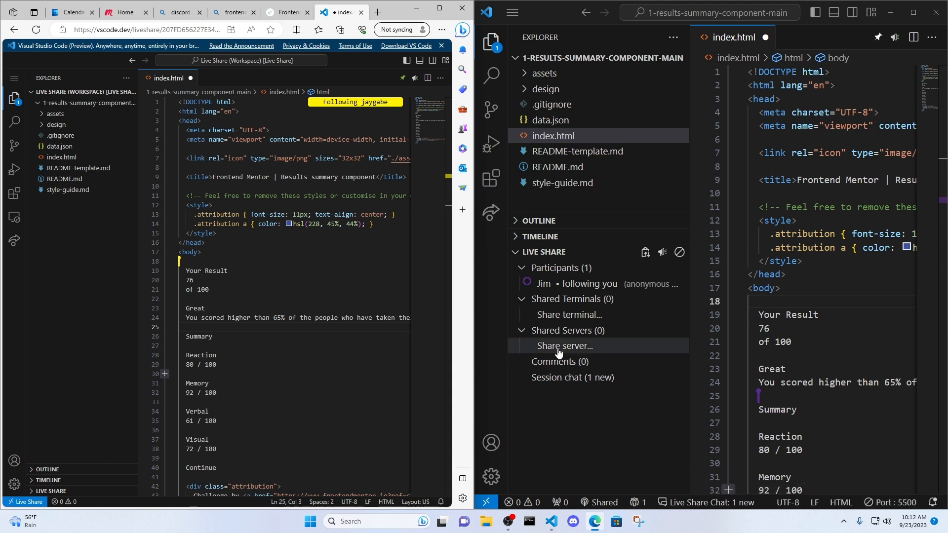
left_click(564, 345)
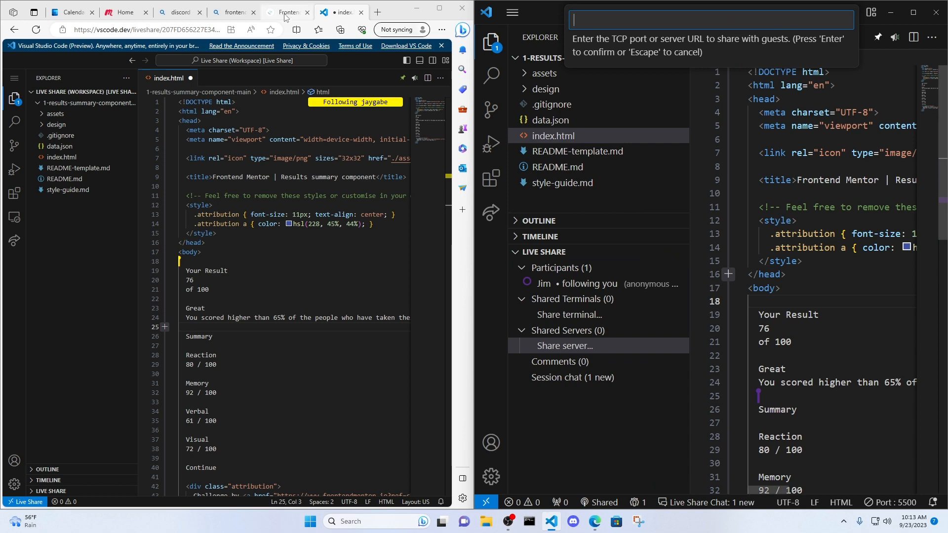
left_click(98, 28)
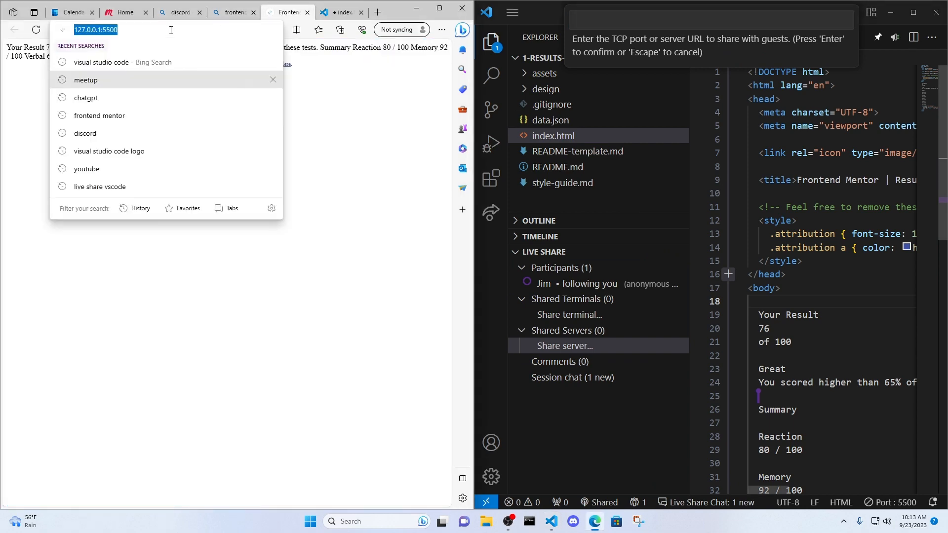
mouse_move(353, 193)
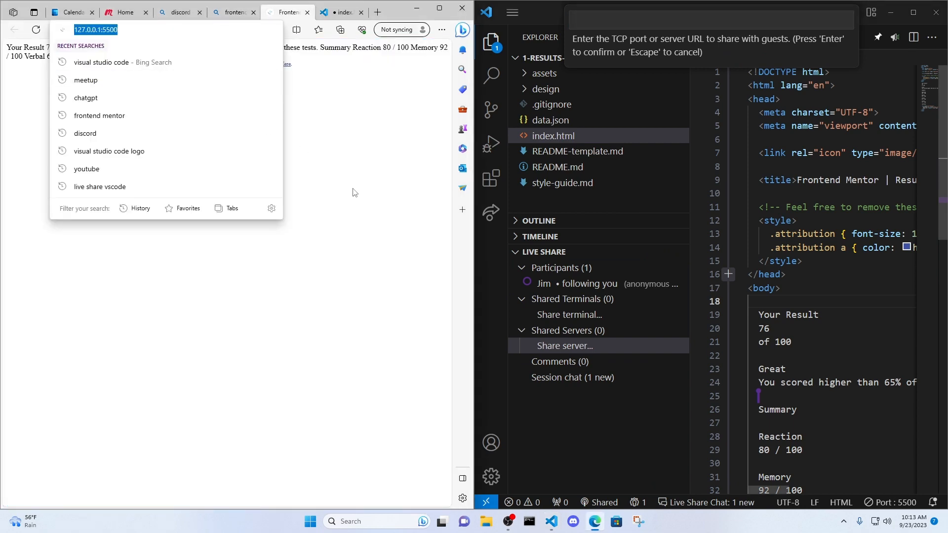
mouse_move(344, 204)
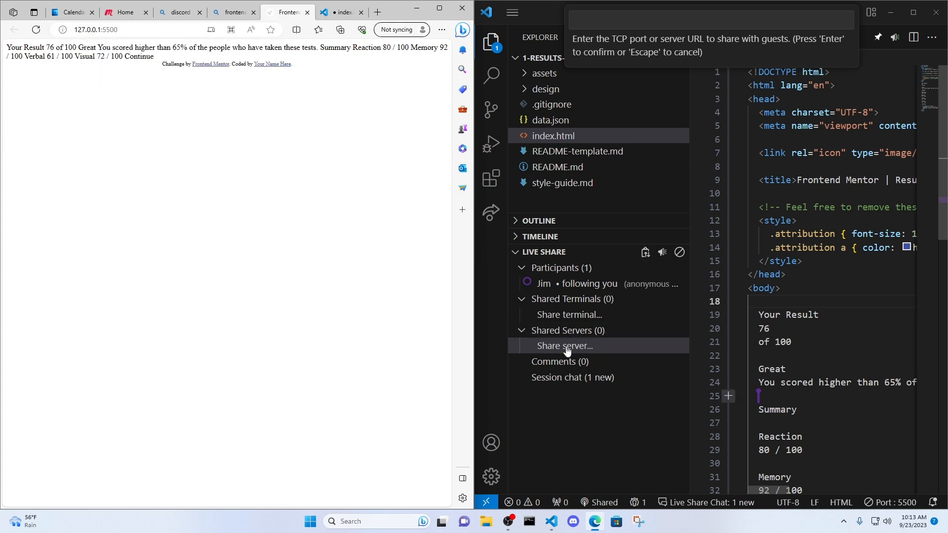
type("http://127.0.0.1:5500/")
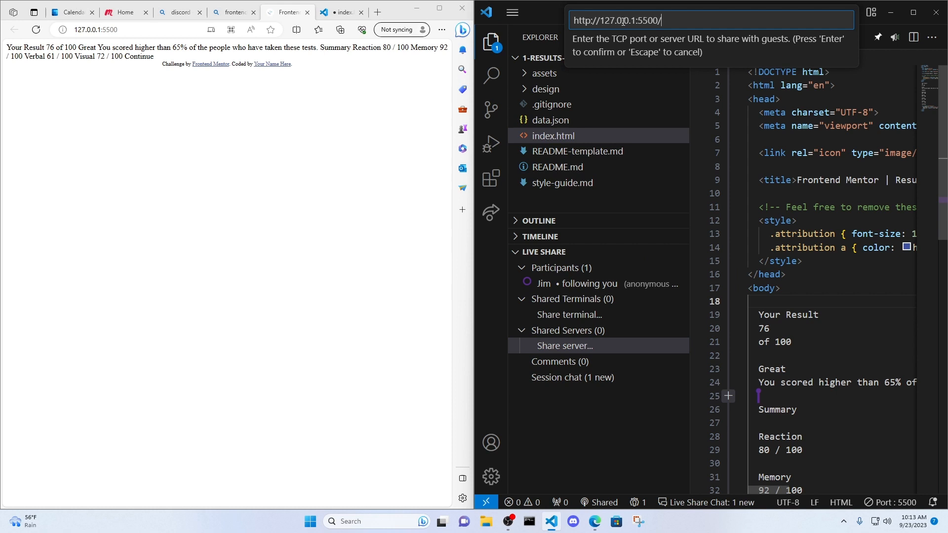
key("Enter")
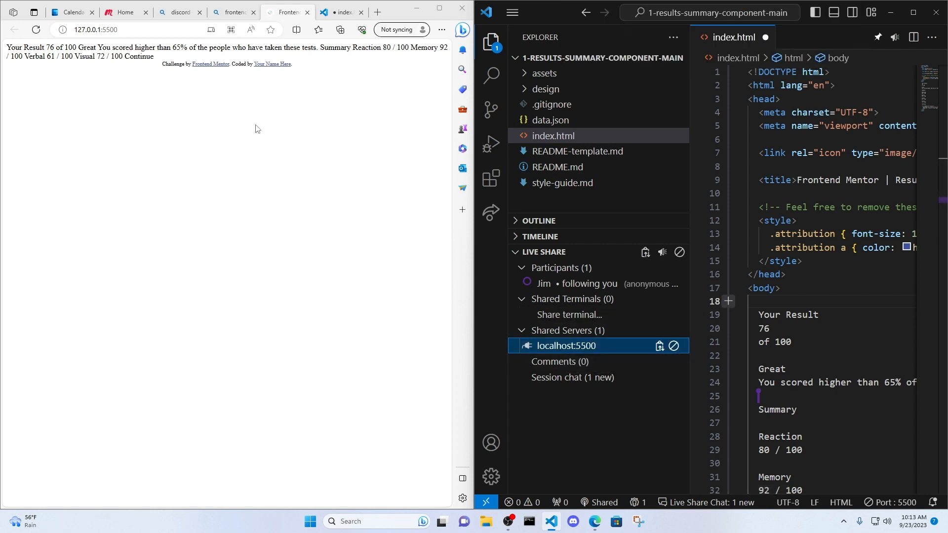
mouse_move(402, 382)
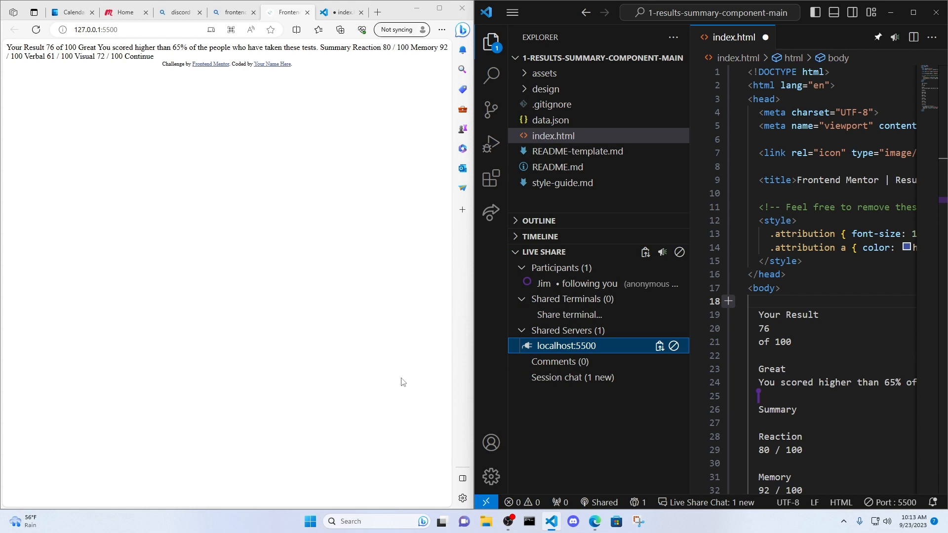
mouse_move(572, 348)
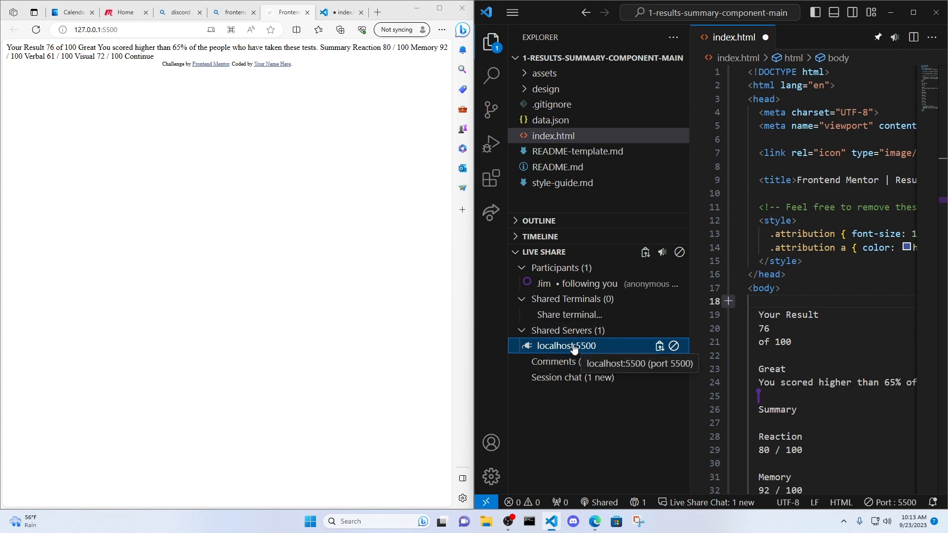
mouse_move(561, 333)
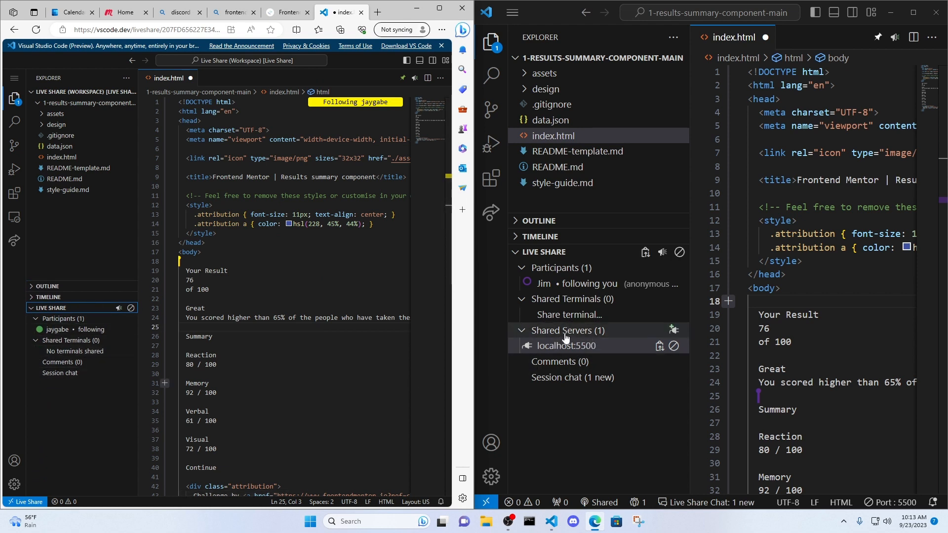
mouse_move(506, 338)
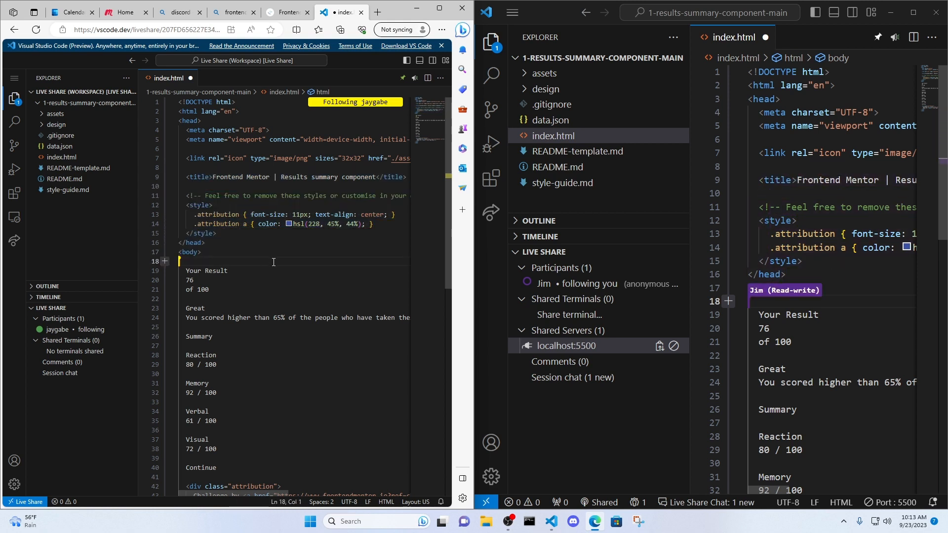
mouse_move(559, 351)
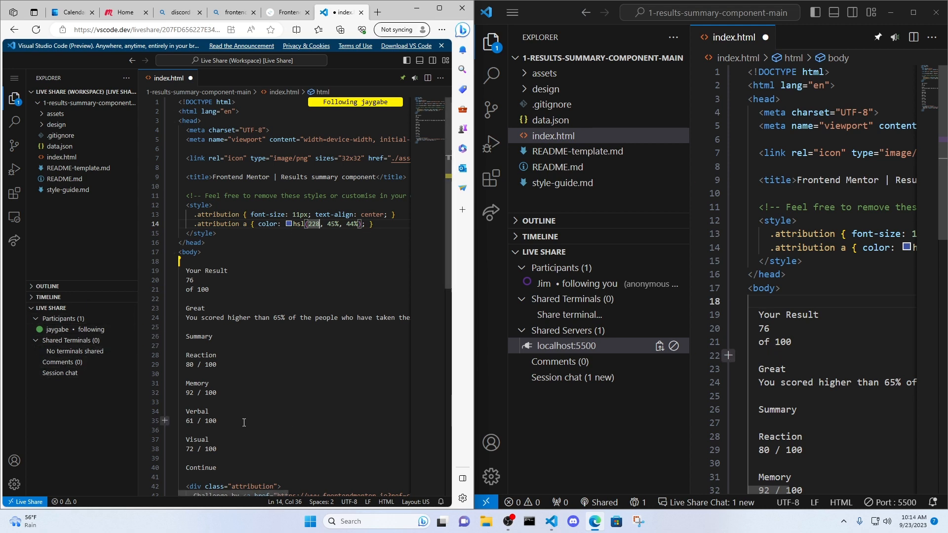
mouse_move(560, 348)
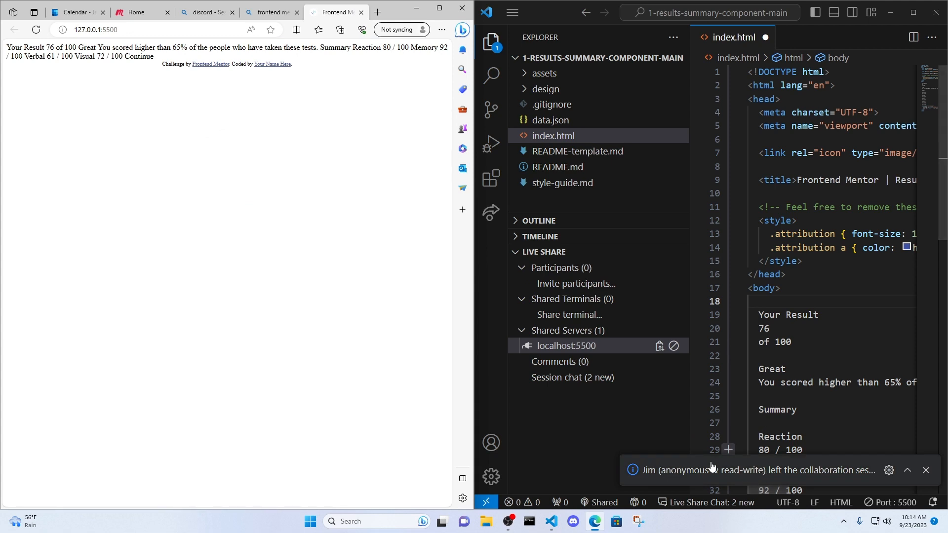
mouse_move(679, 480)
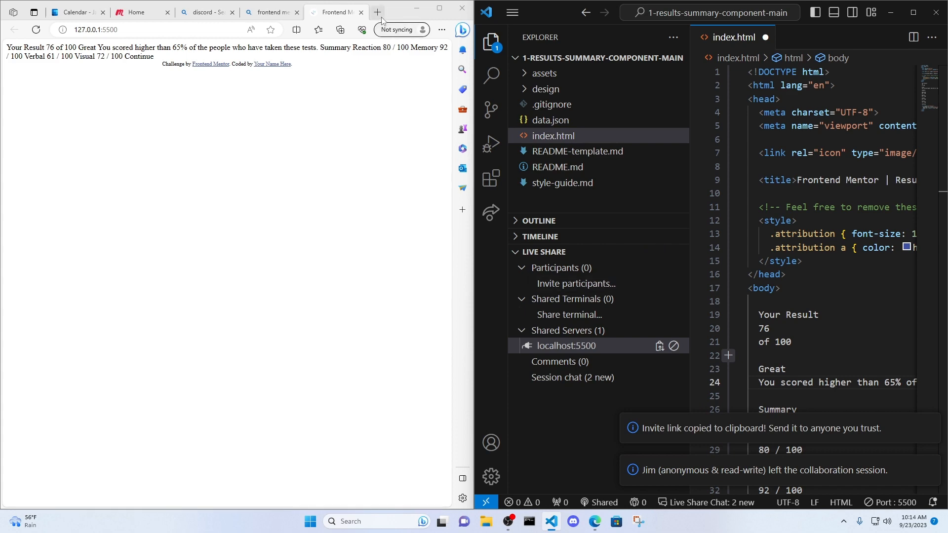
Step: Open a new Edge tab for Jim to rejoin the session
left_click(377, 13)
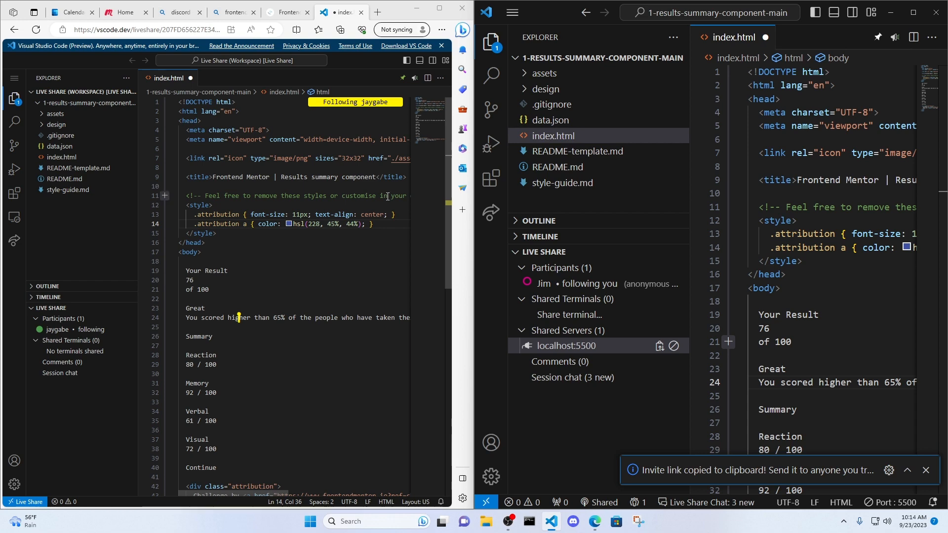
Step: Switch to the Bing discord search results tab in Edge
left_click(179, 12)
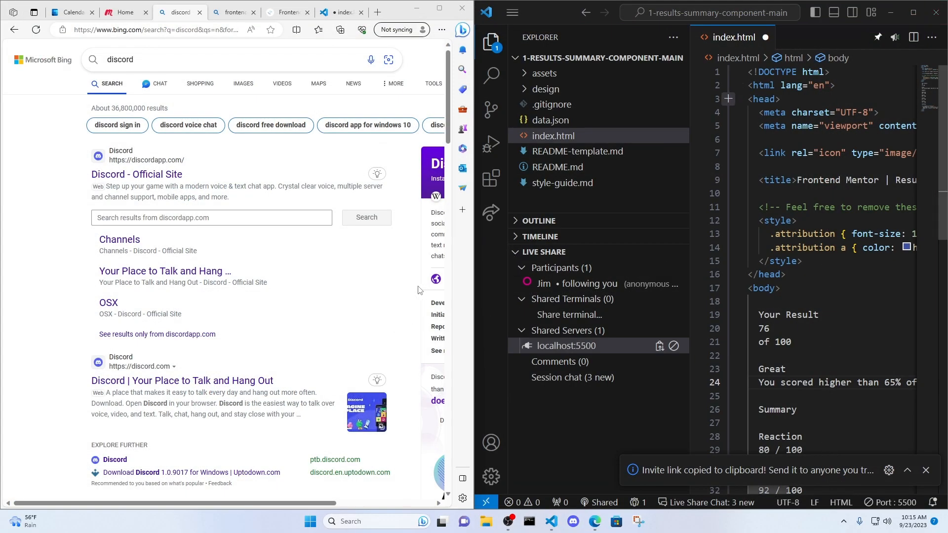
mouse_move(427, 332)
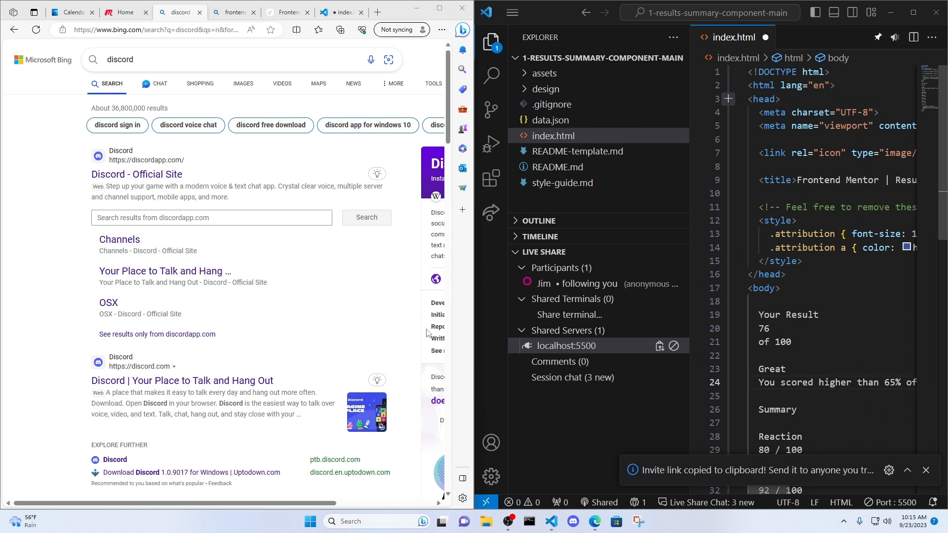